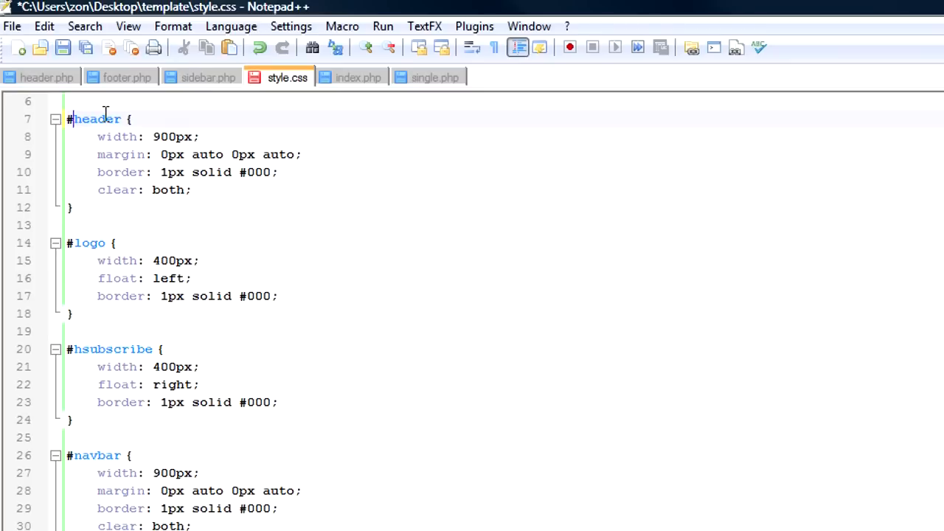
mouse_move(151, 514)
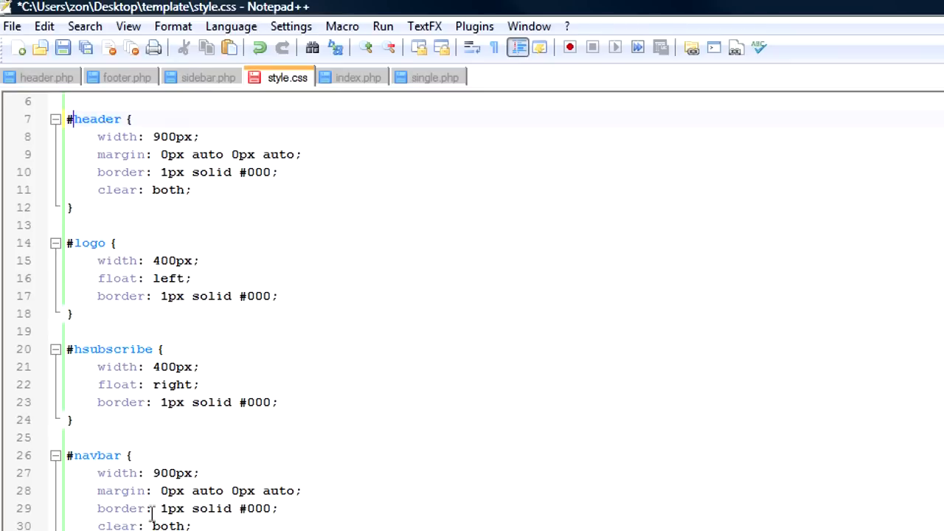
mouse_move(97, 490)
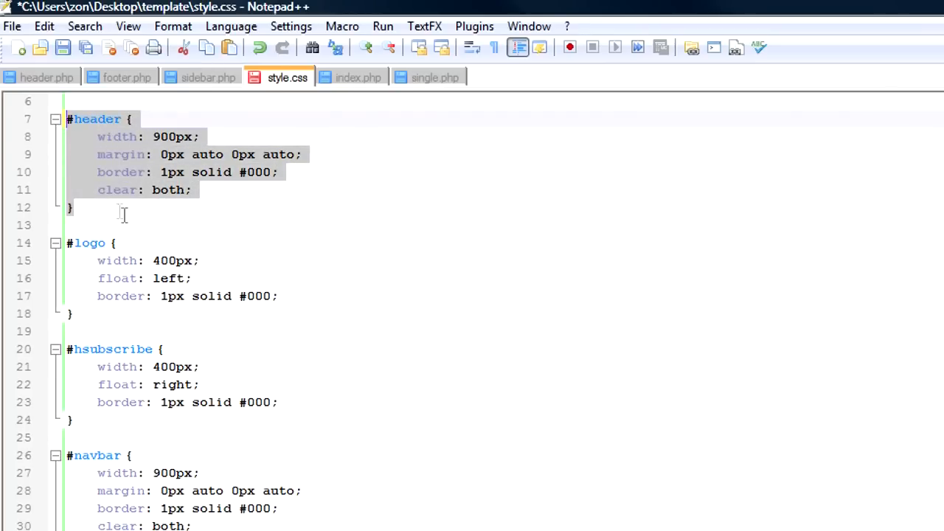
Compare the header.php markup against the body and header rules in style.css.
left_click(68, 118)
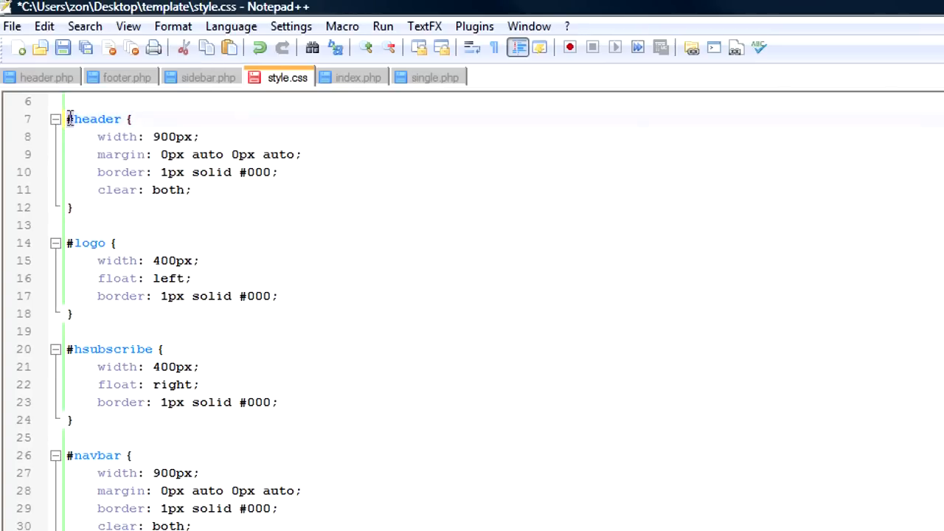
mouse_move(71, 96)
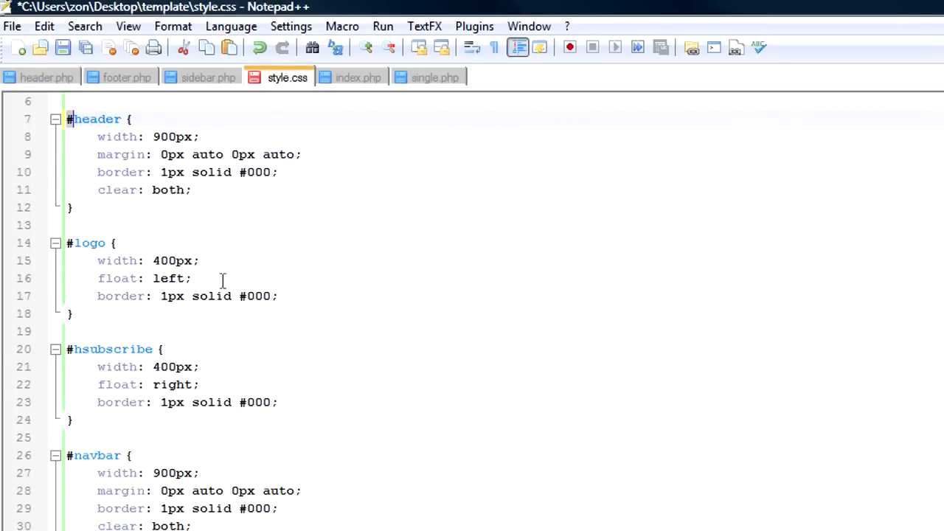
scroll("up", 3)
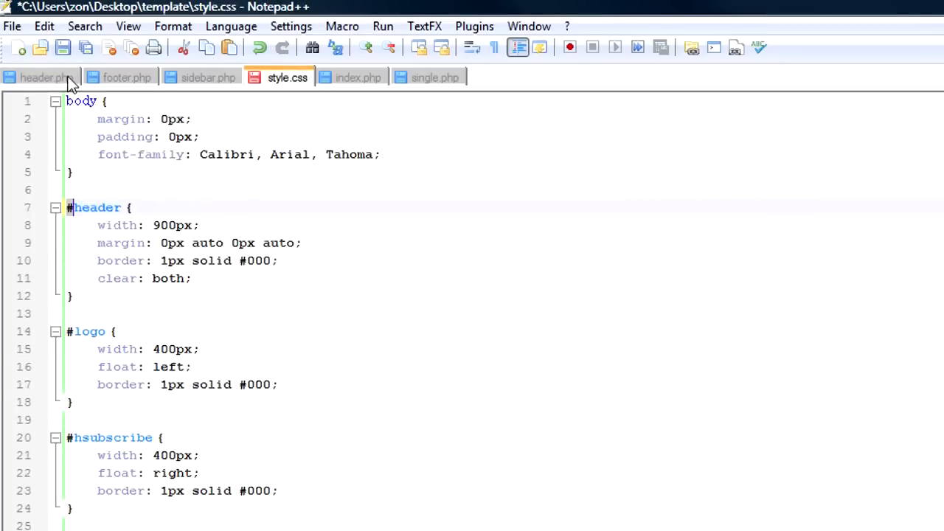
left_click(41, 77)
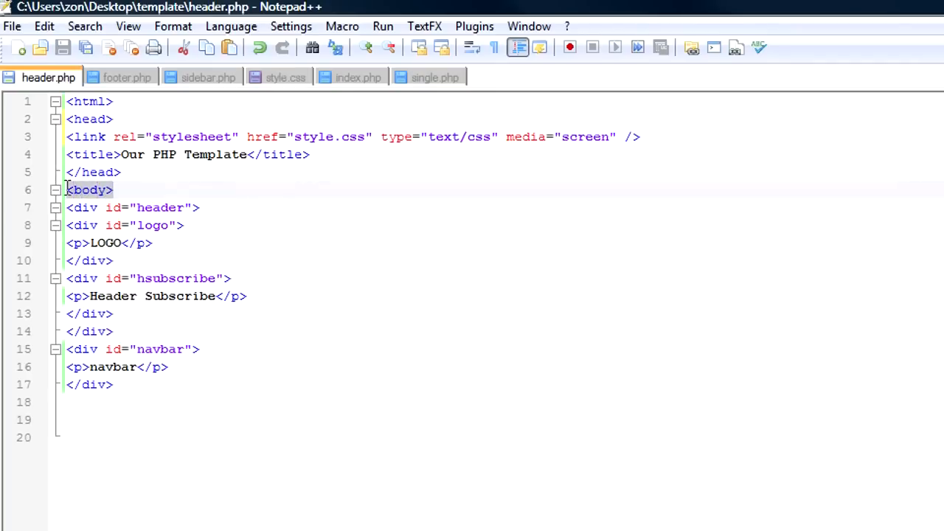
left_click(287, 77)
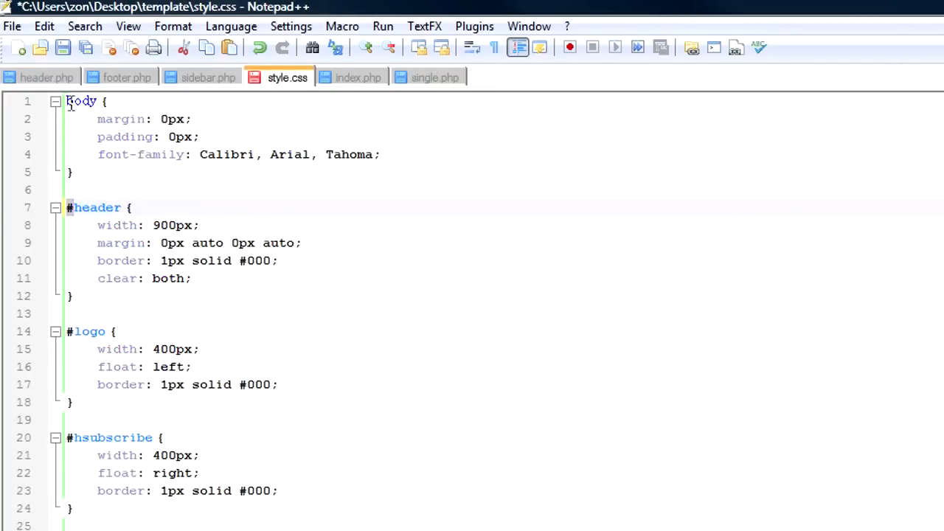
left_click(67, 100)
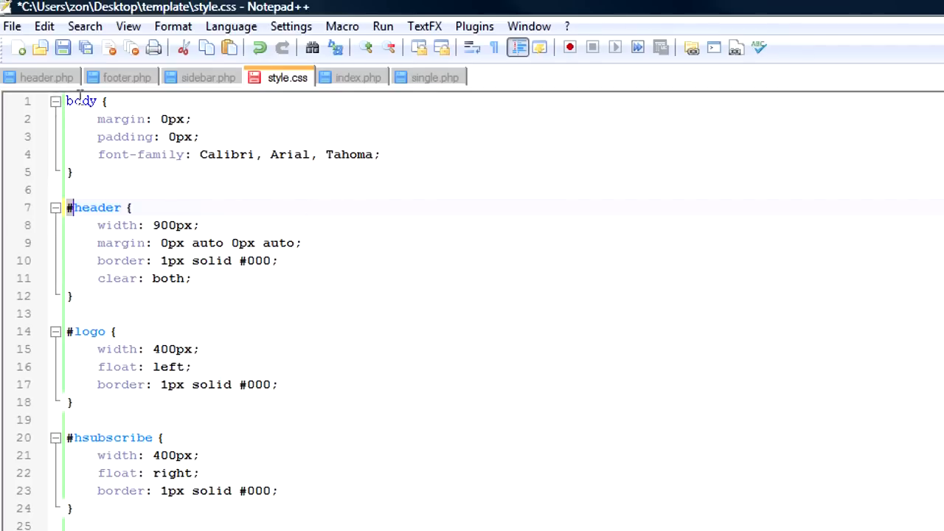
Select the body selector and trace it through header.php and footer.php before returning to style.css.
left_click(325, 242)
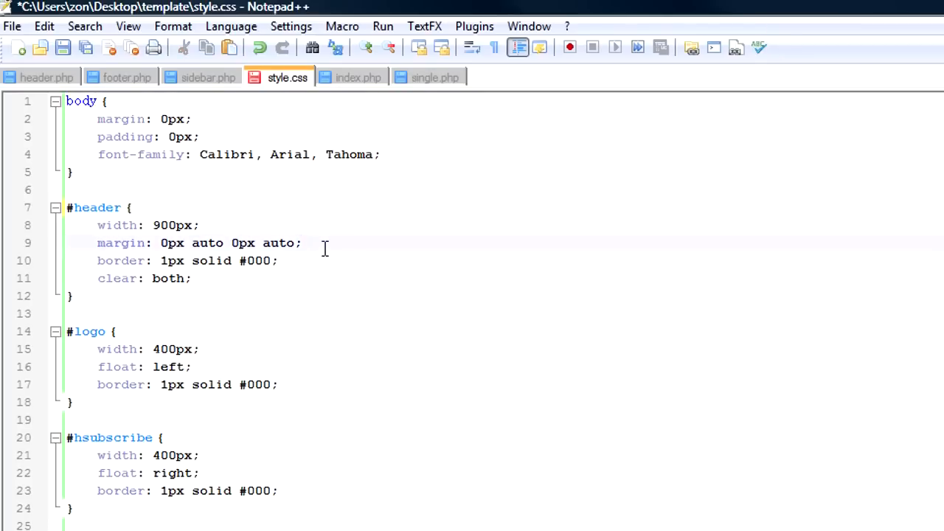
left_click(100, 100)
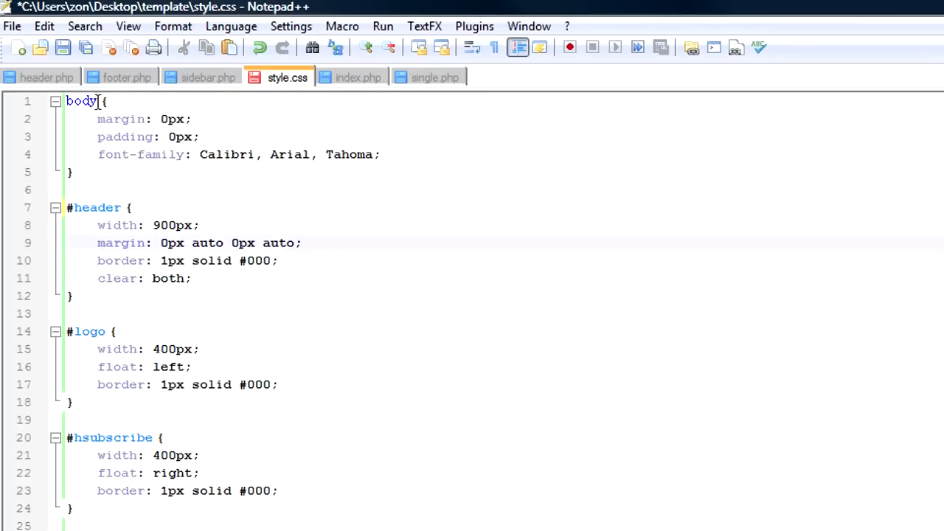
double_click(81, 100)
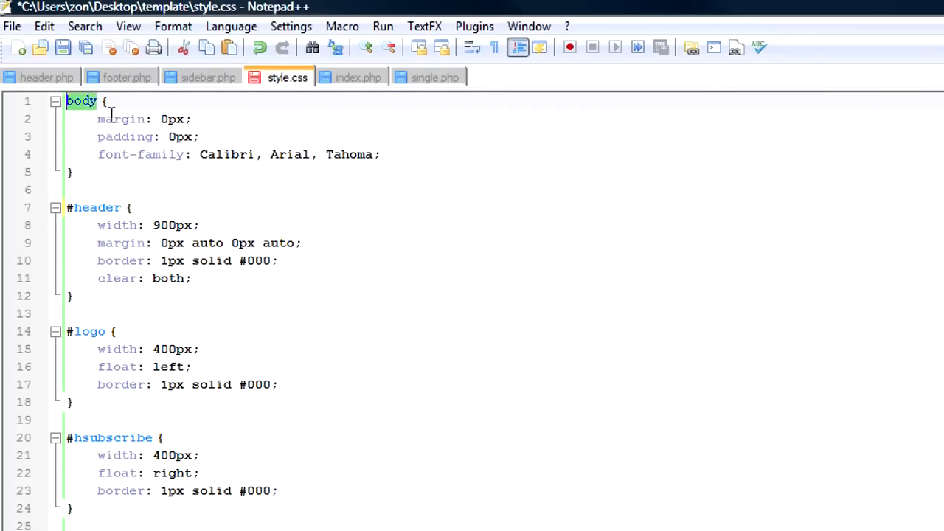
left_click(47, 76)
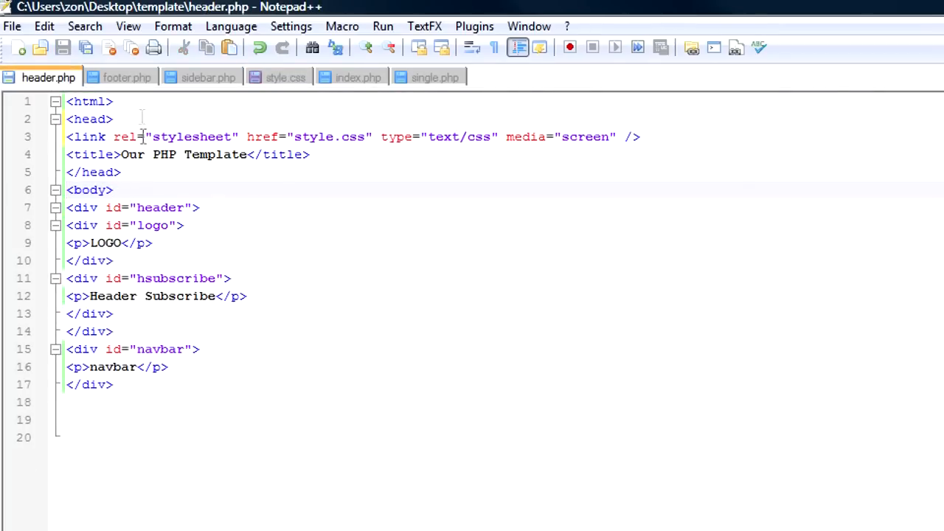
left_click(127, 76)
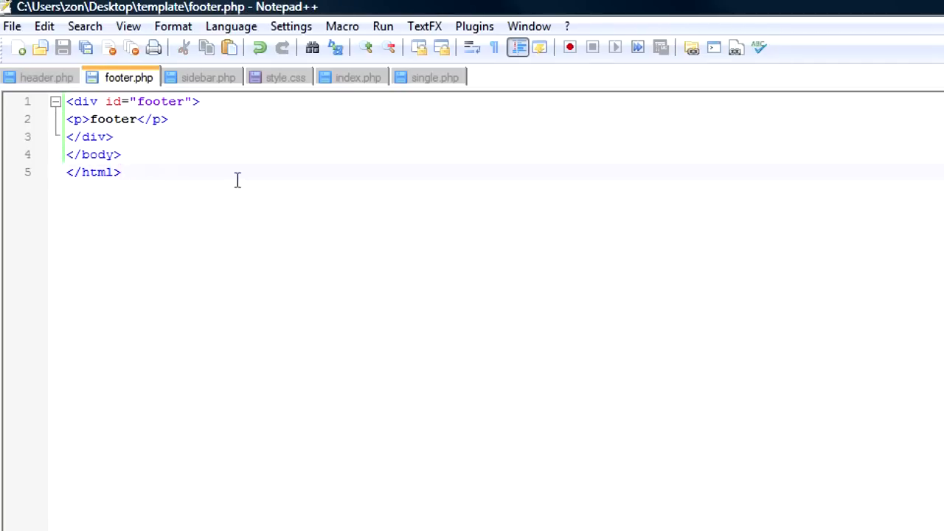
mouse_move(48, 80)
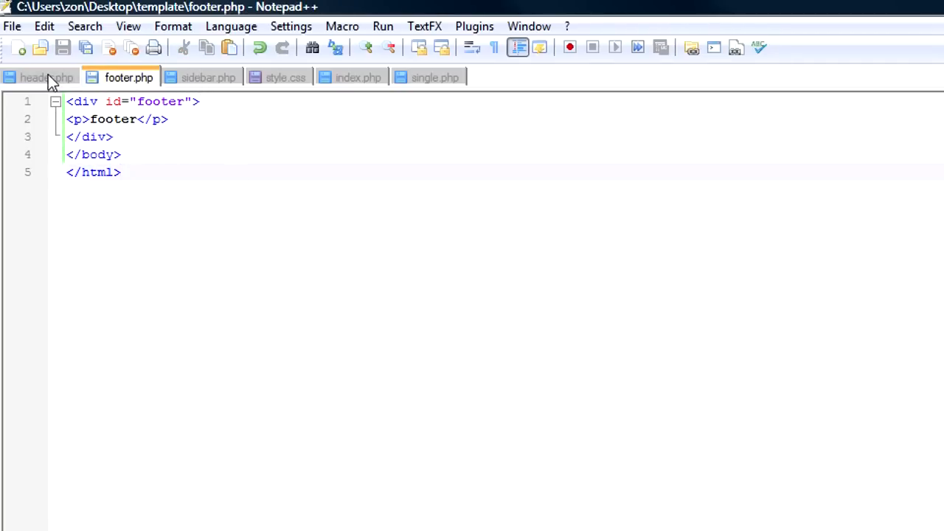
mouse_move(281, 81)
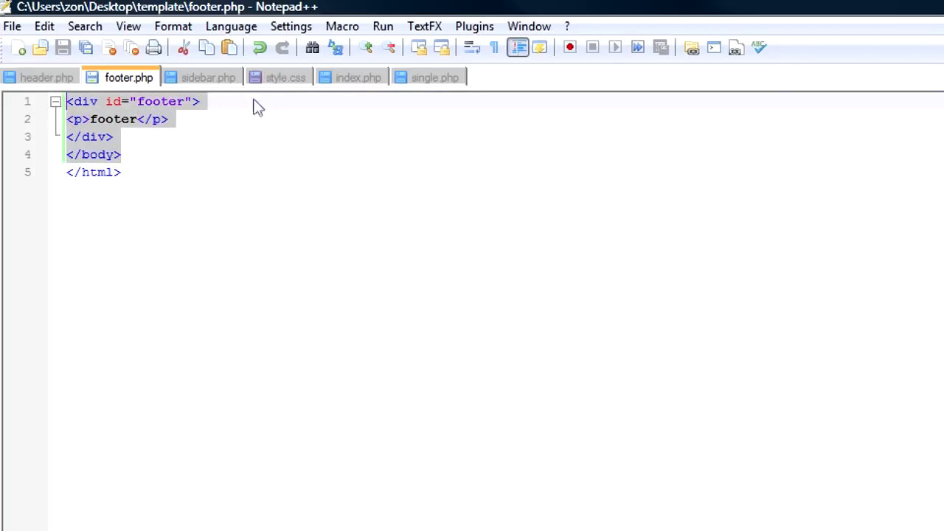
left_click(286, 77)
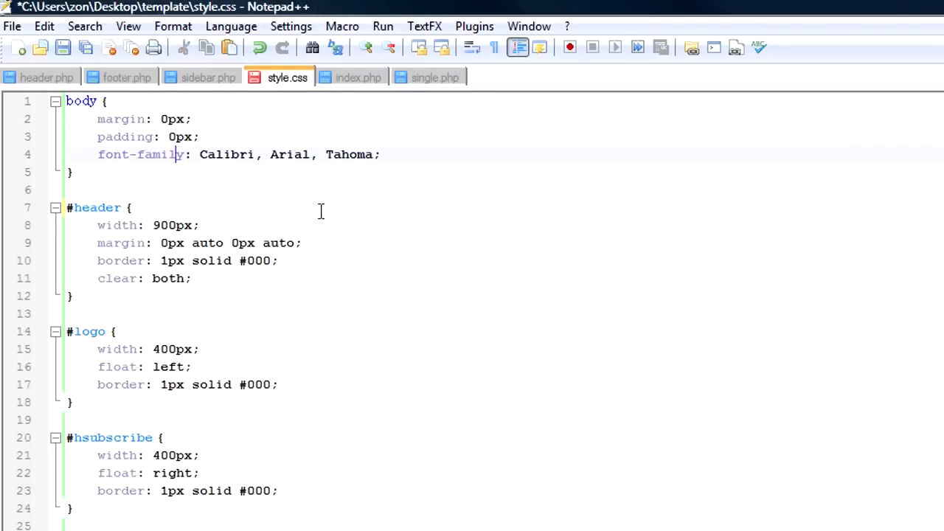
double_click(115, 118)
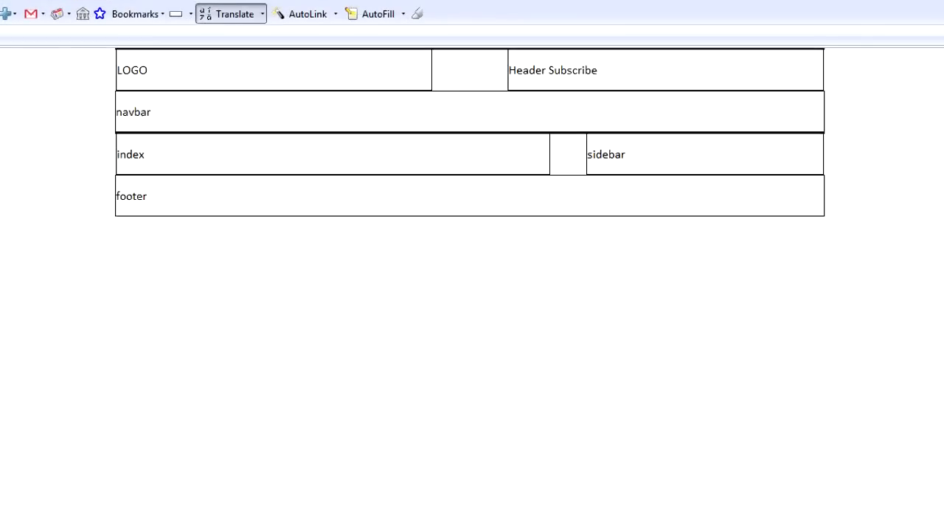
mouse_move(456, 118)
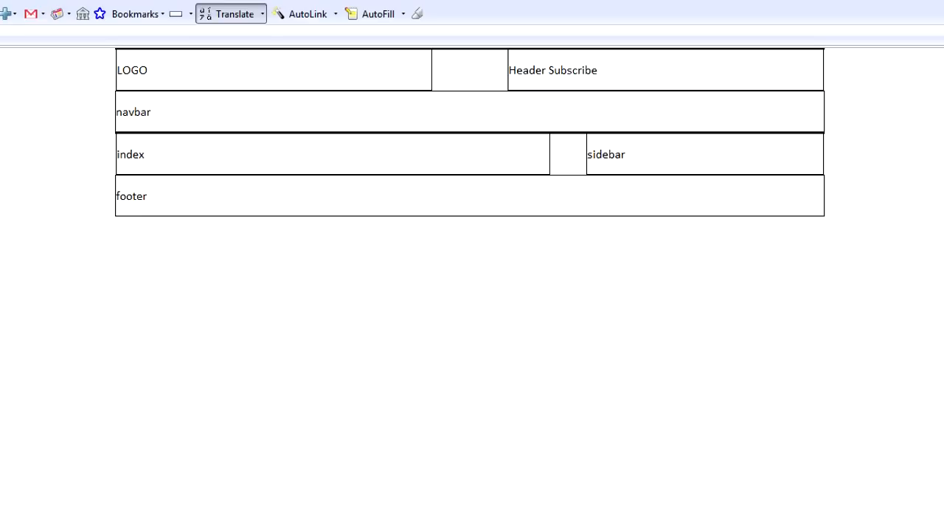
mouse_move(546, 182)
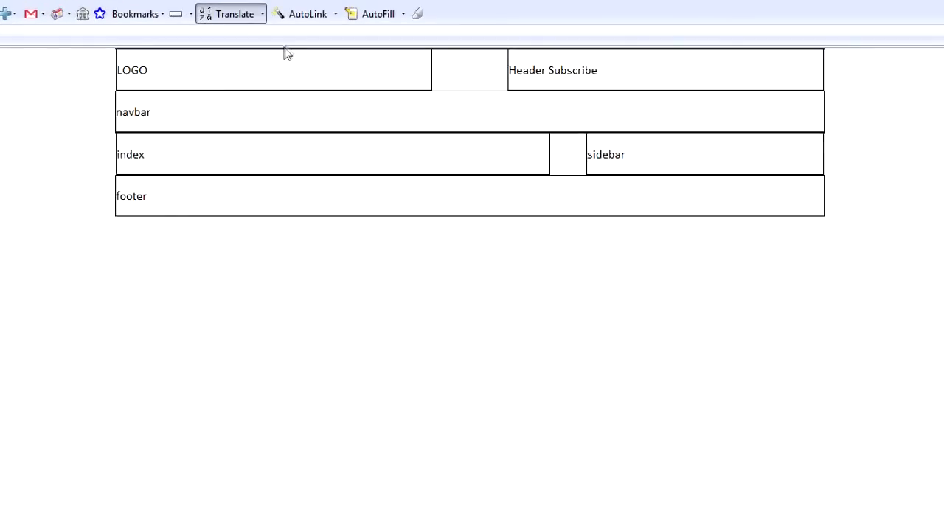
mouse_move(89, 56)
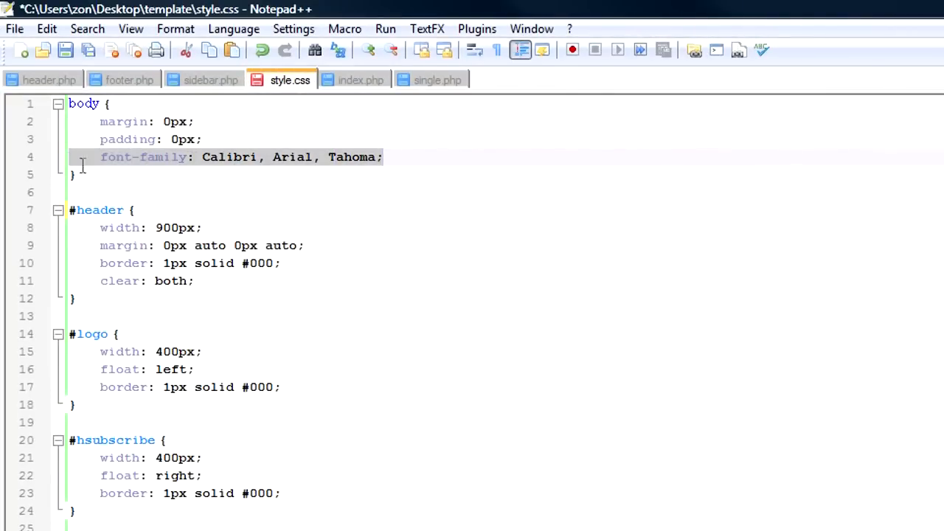
left_click(380, 213)
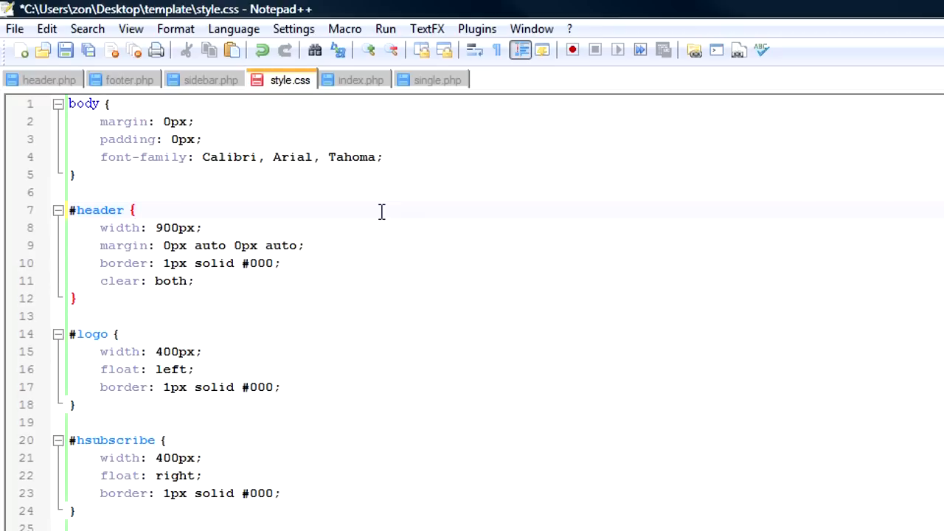
mouse_move(396, 176)
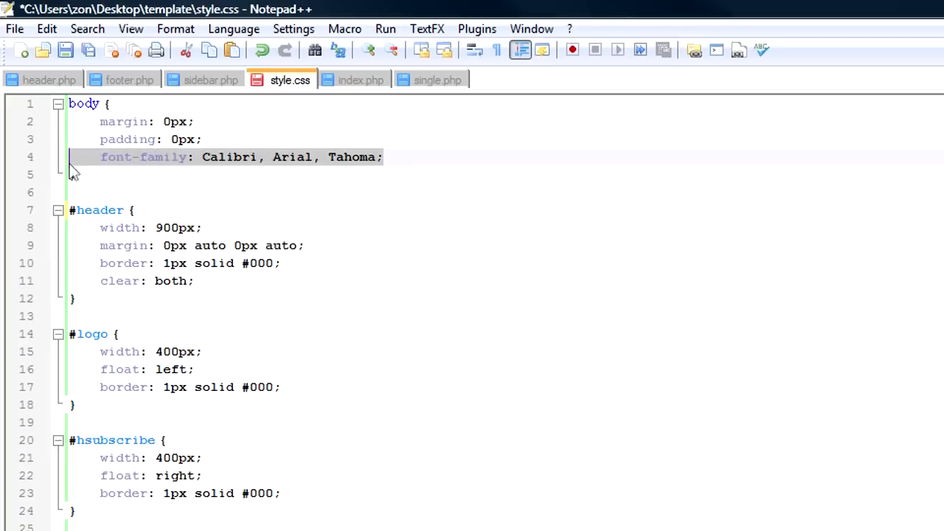
mouse_move(416, 202)
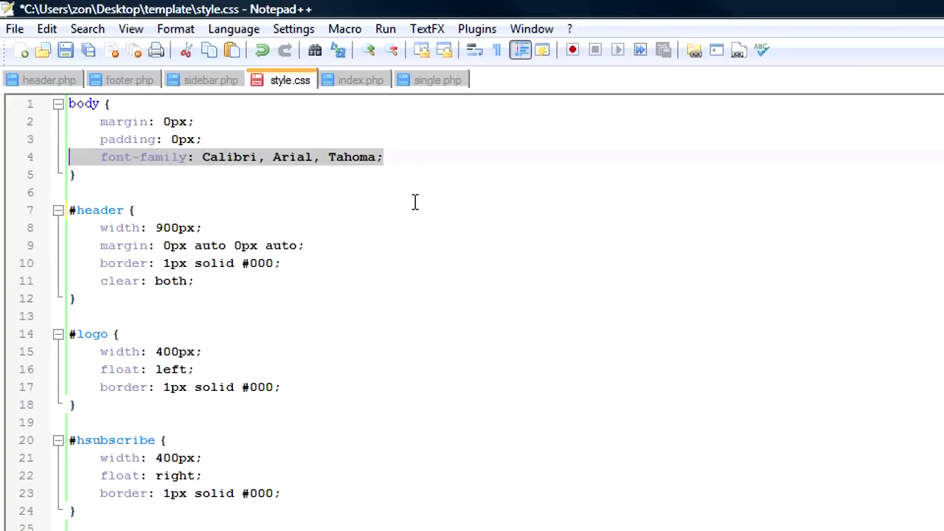
mouse_move(268, 342)
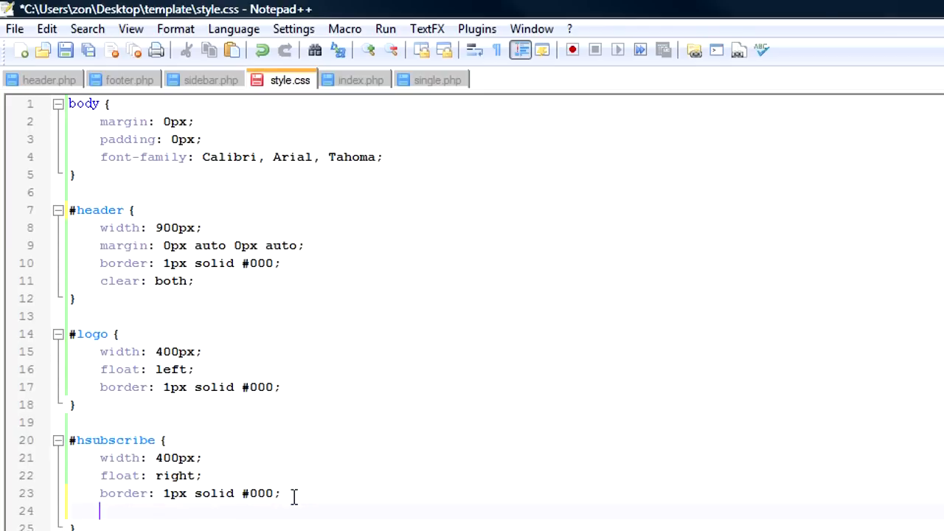
type("font")
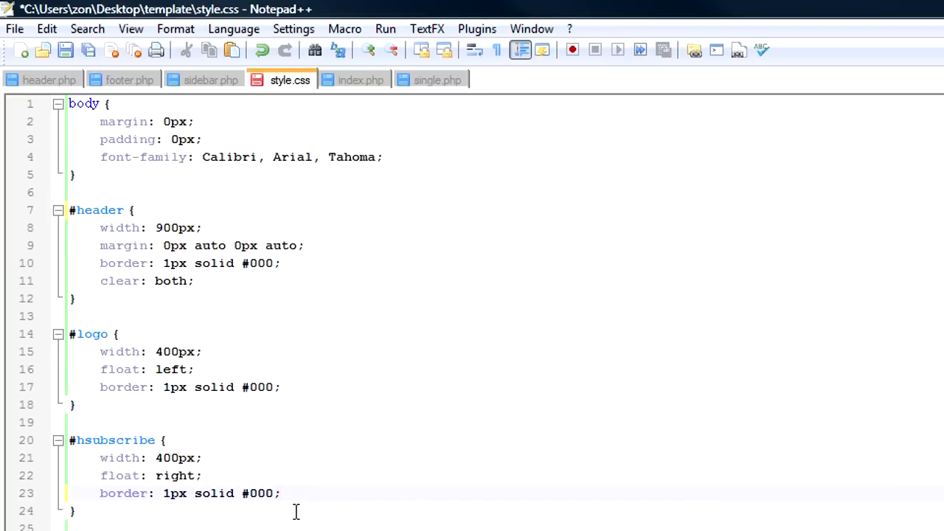
left_click(174, 121)
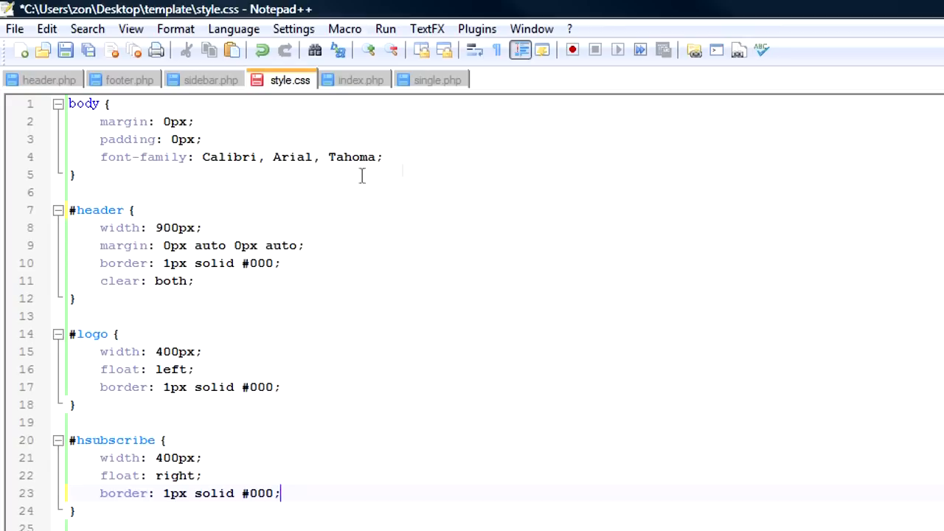
left_click(195, 156)
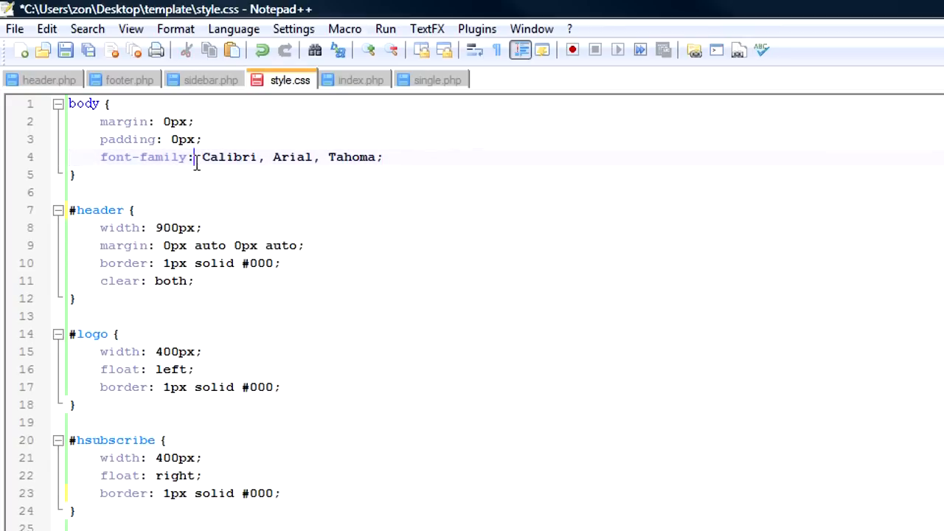
mouse_move(451, 167)
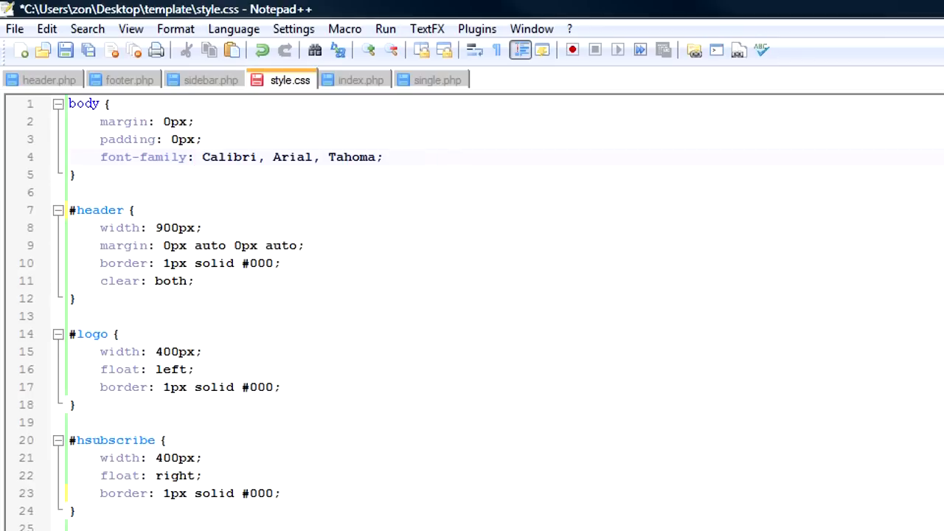
mouse_move(337, 165)
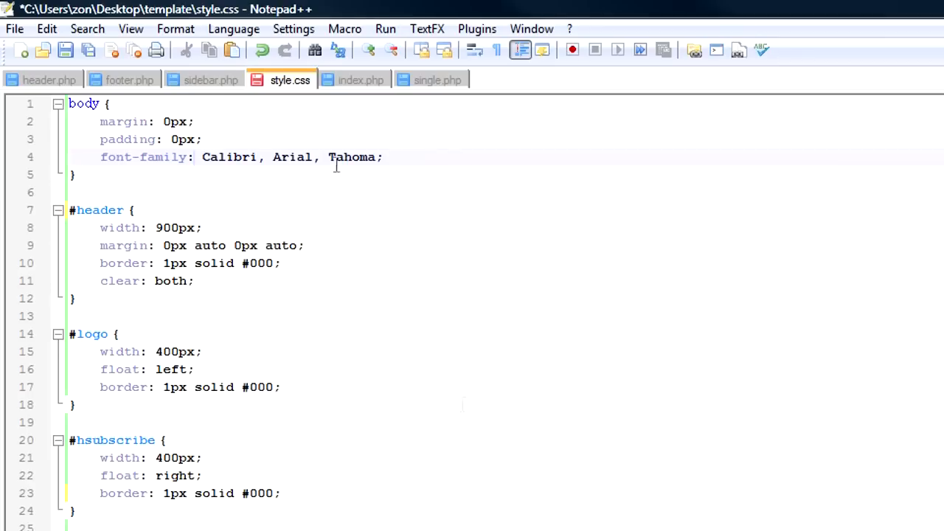
mouse_move(325, 354)
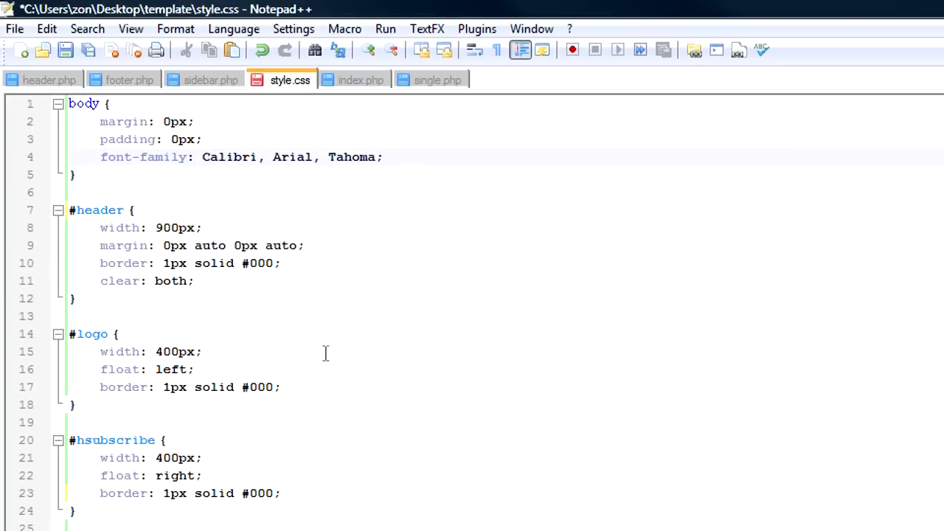
mouse_move(119, 386)
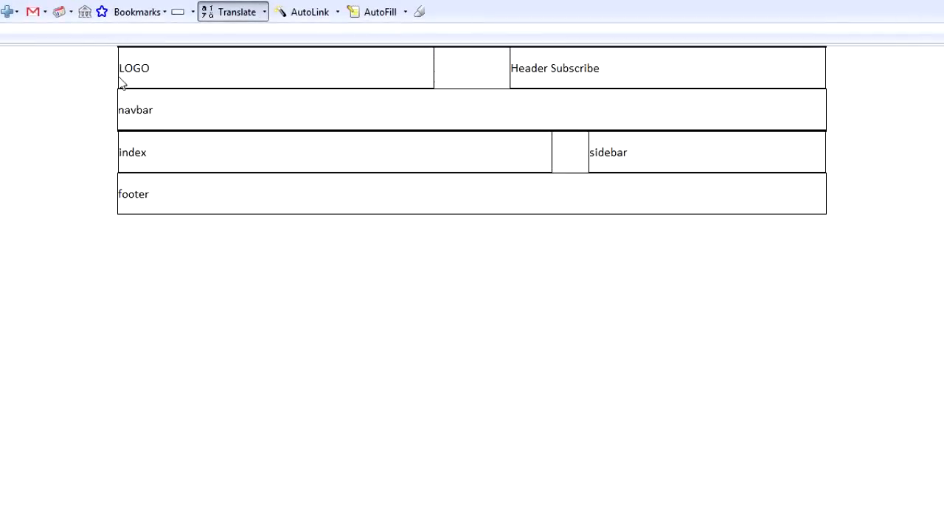
mouse_move(818, 77)
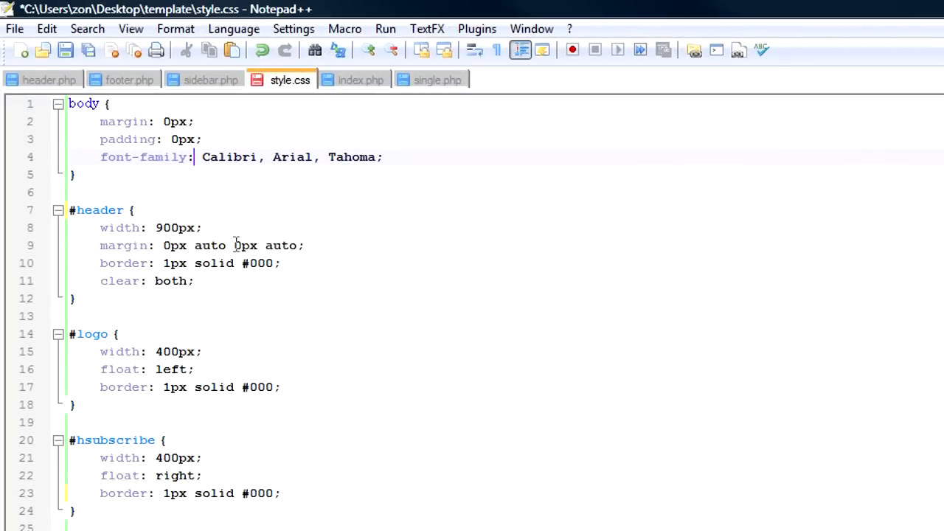
mouse_move(436, 149)
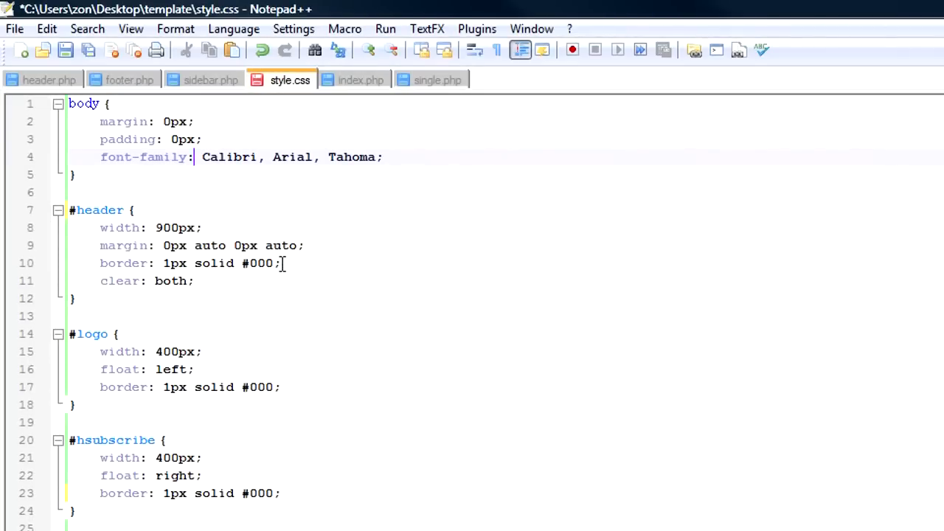
Bring the browser preview of the bordered layout boxes to the front.
left_click(195, 280)
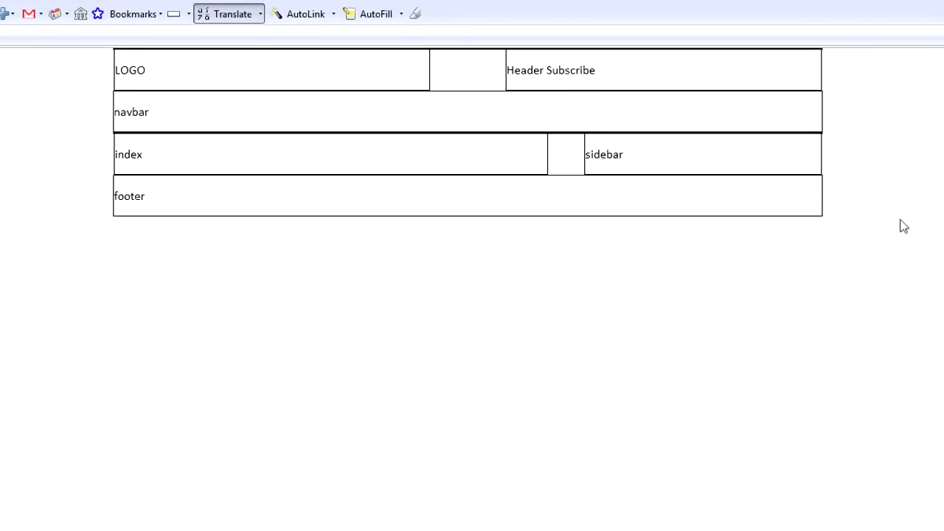
mouse_move(879, 71)
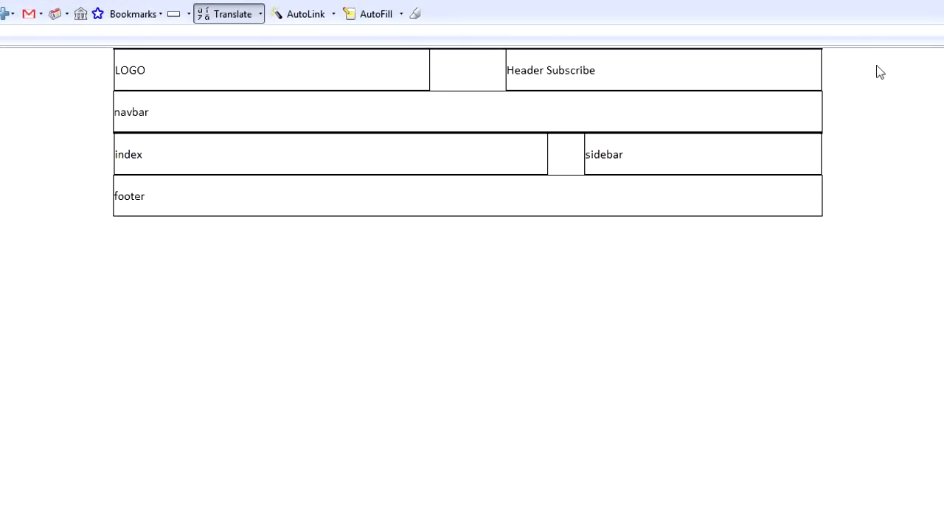
mouse_move(865, 74)
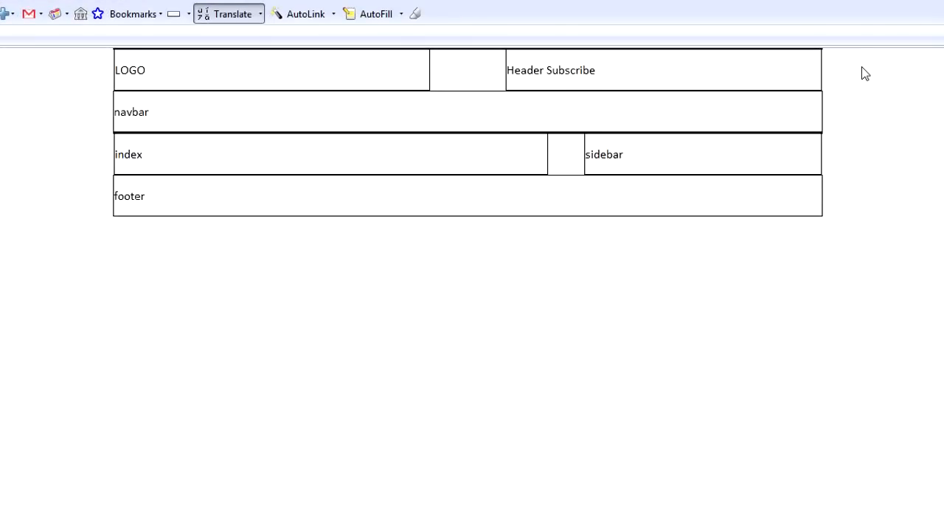
mouse_move(909, 79)
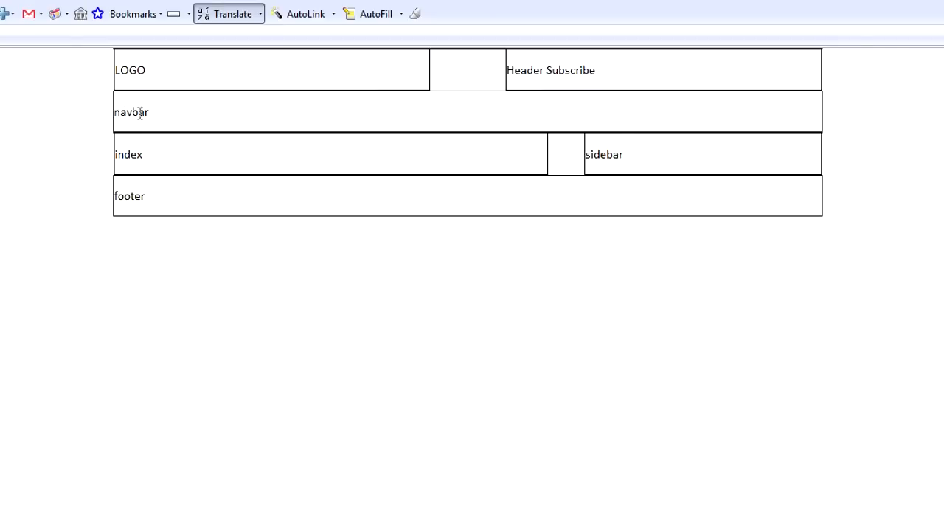
mouse_move(877, 133)
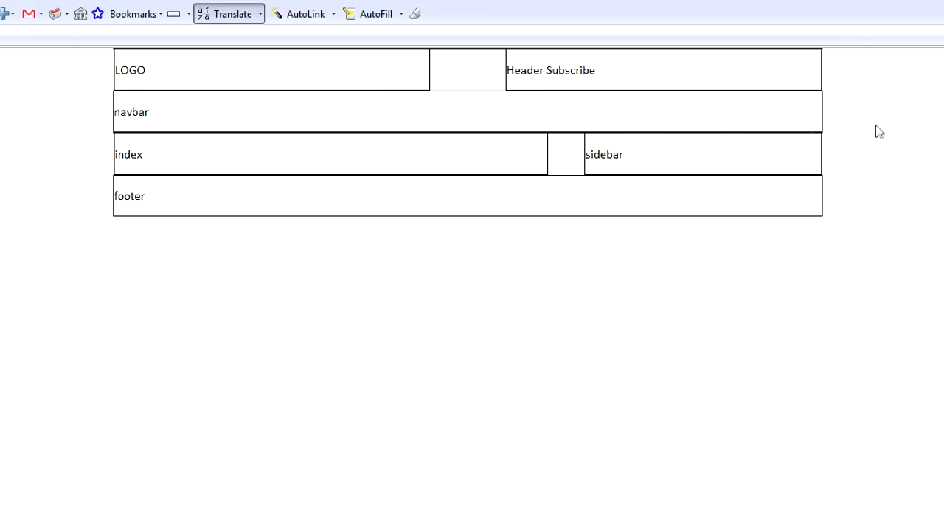
mouse_move(920, 77)
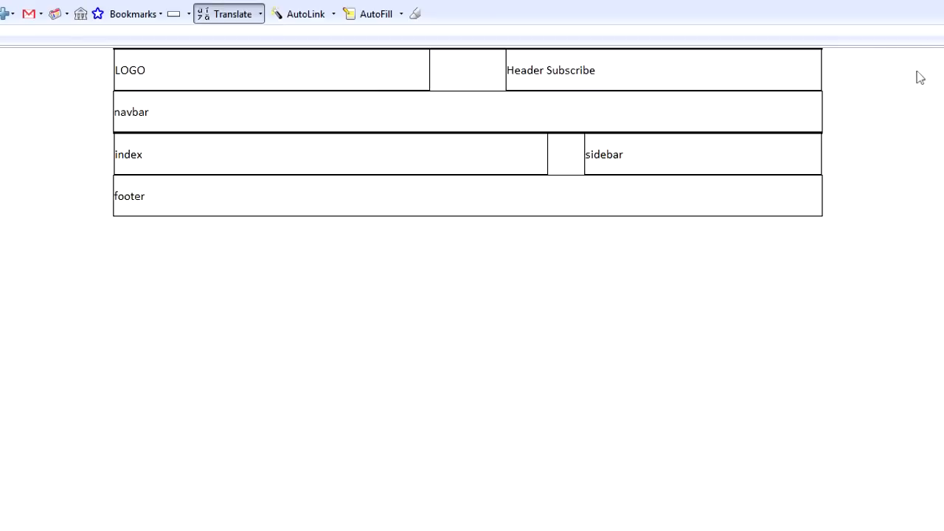
mouse_move(779, 131)
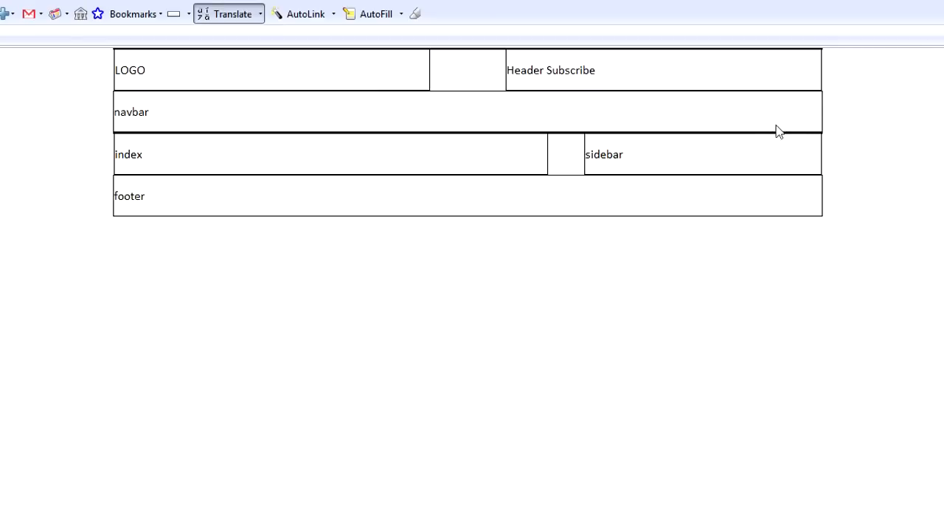
mouse_move(783, 125)
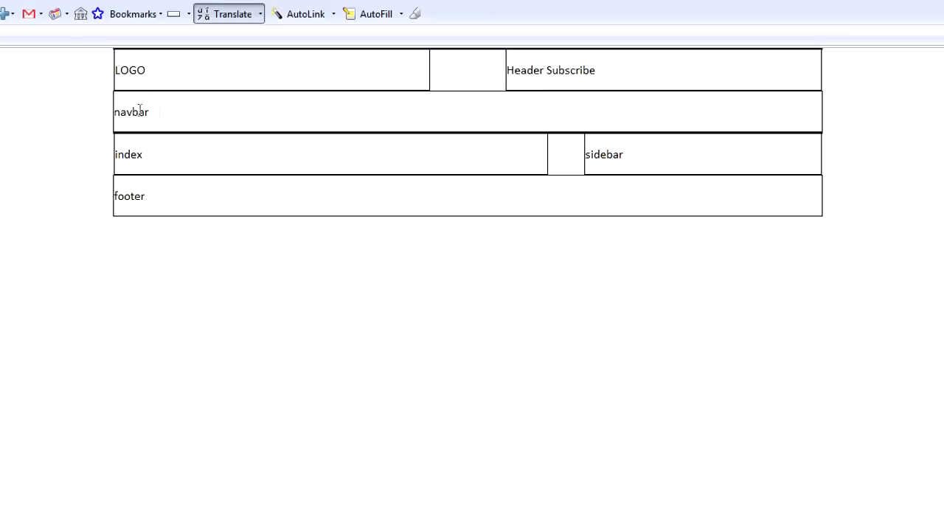
mouse_move(894, 130)
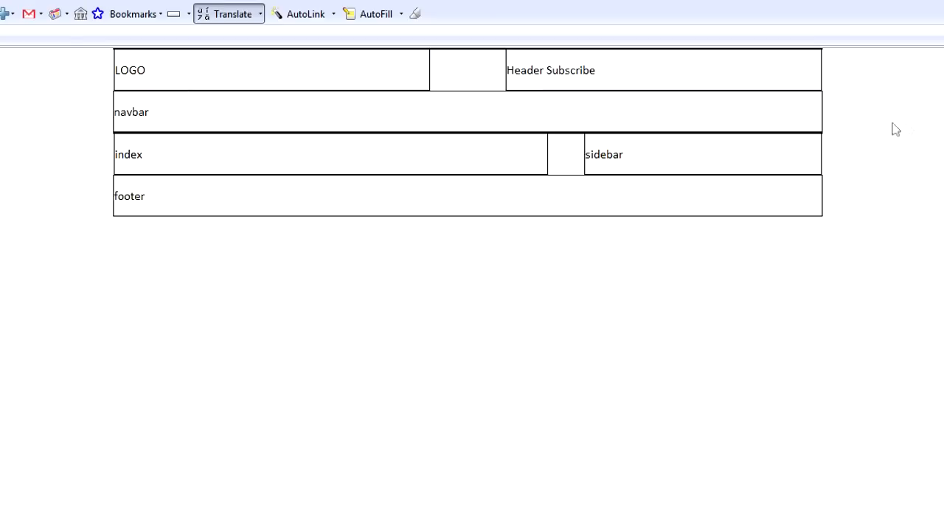
mouse_move(209, 106)
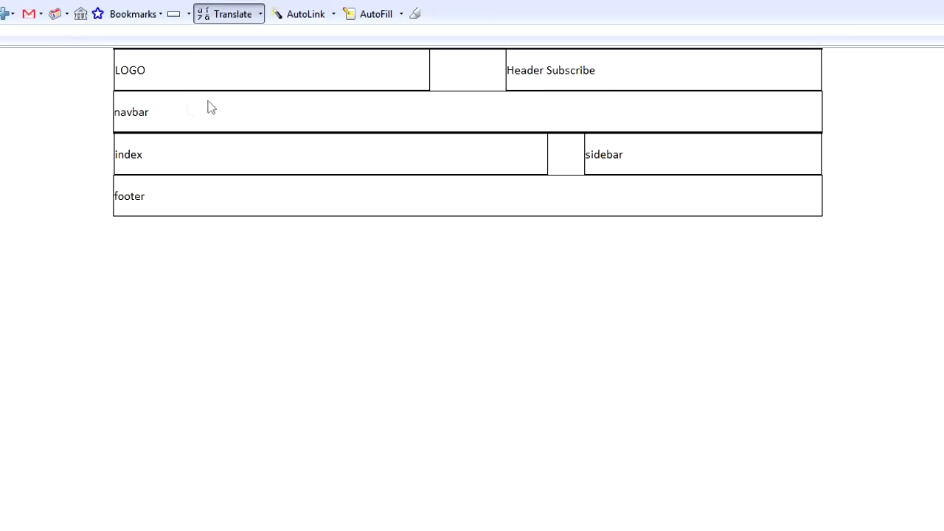
mouse_move(286, 122)
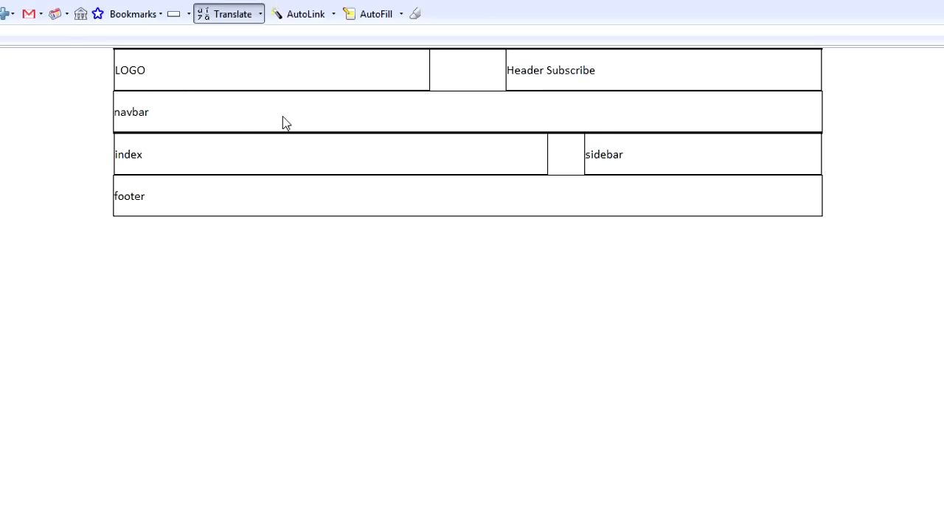
mouse_move(935, 66)
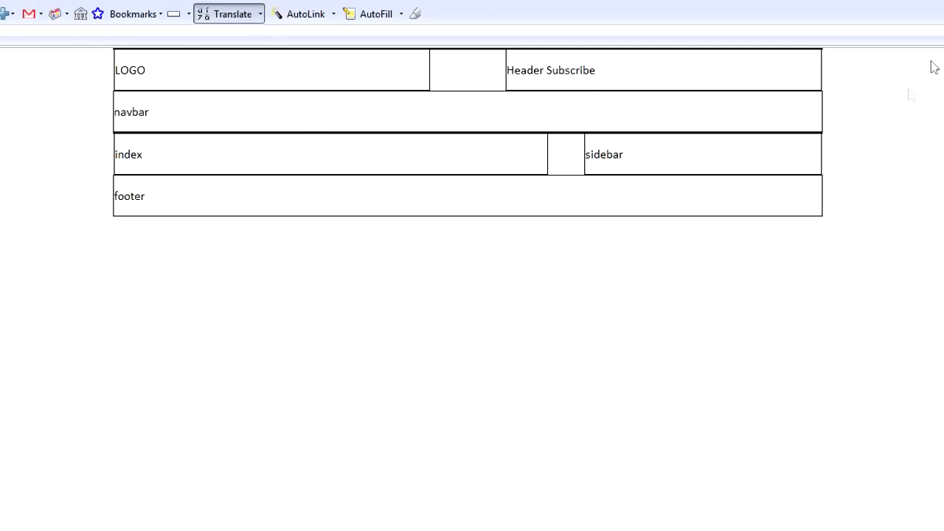
mouse_move(834, 106)
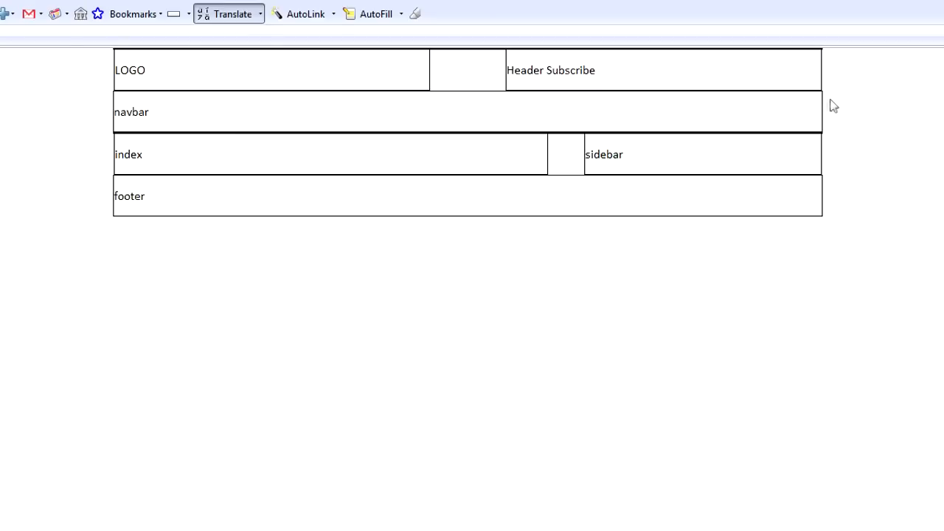
mouse_move(165, 118)
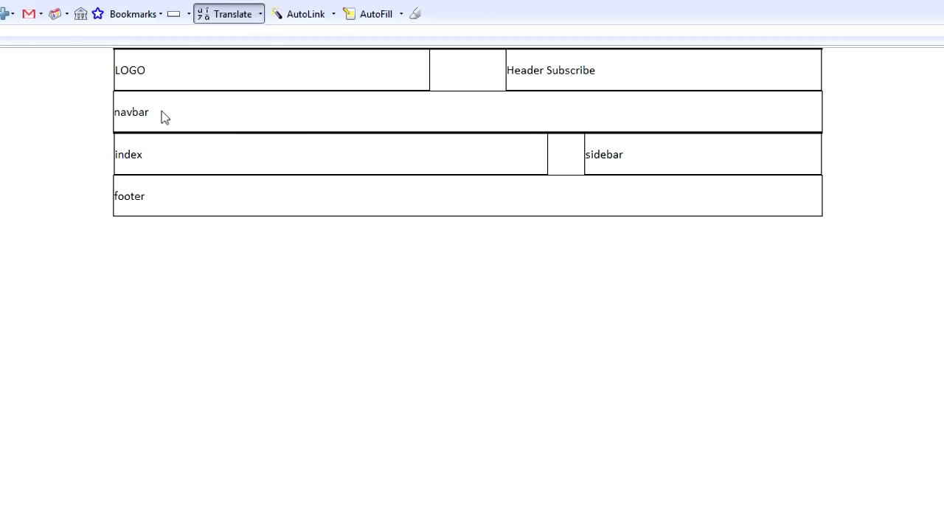
mouse_move(783, 72)
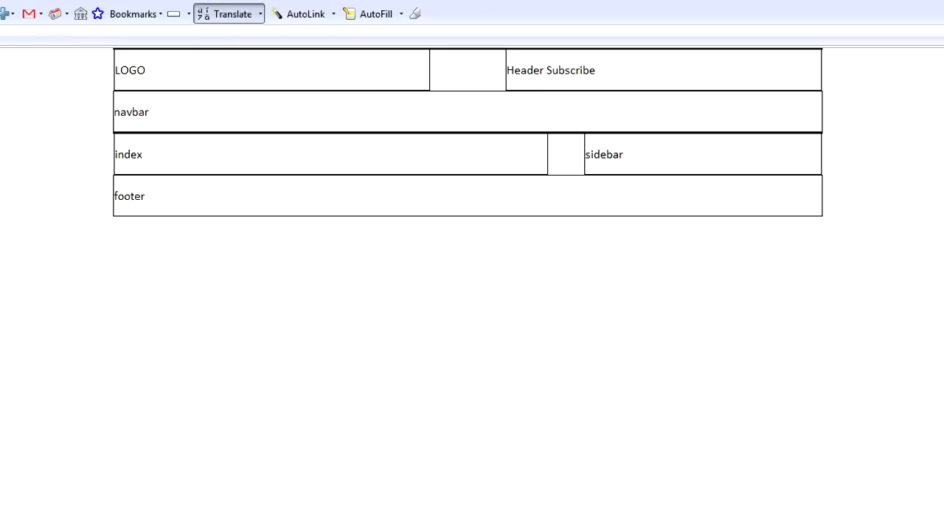
mouse_move(863, 75)
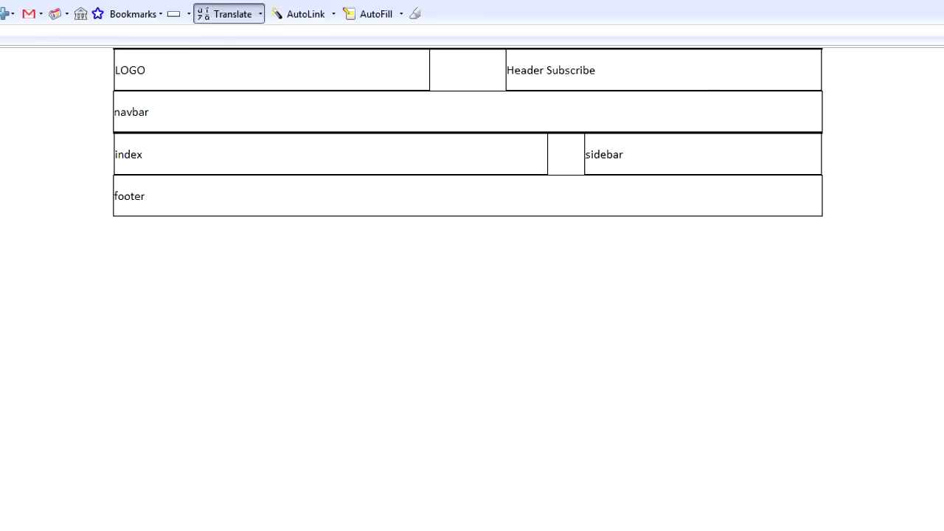
mouse_move(790, 83)
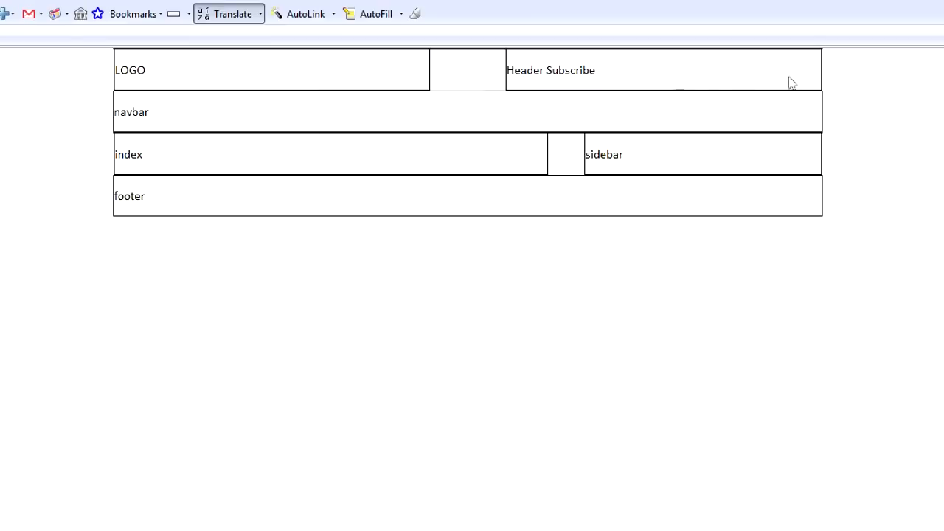
mouse_move(150, 116)
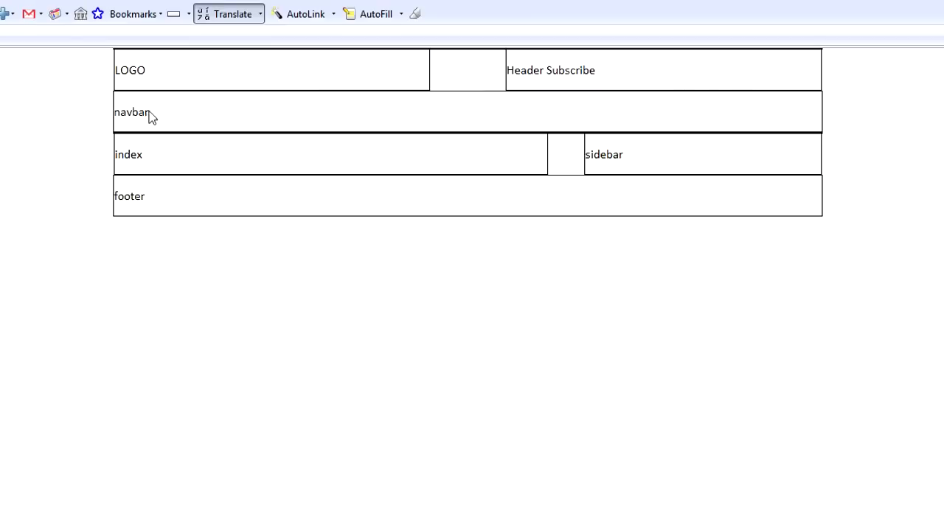
mouse_move(451, 124)
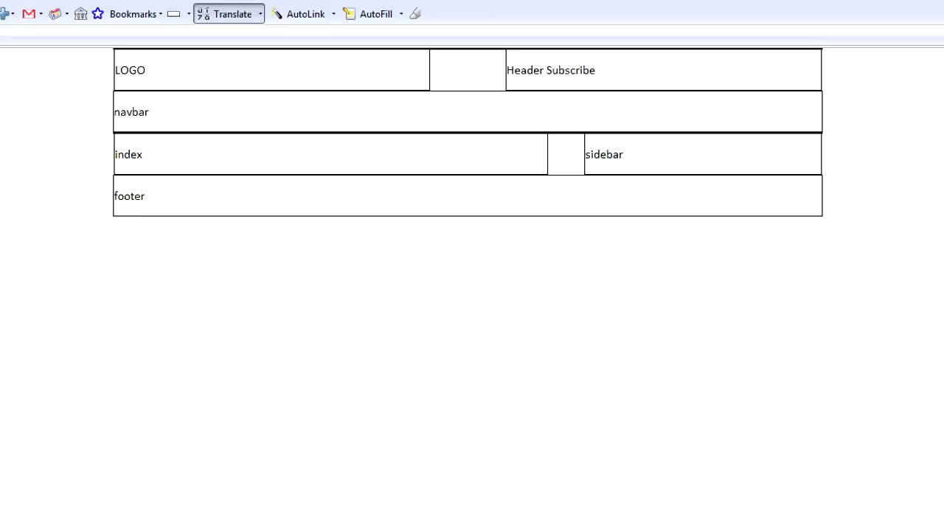
mouse_move(308, 351)
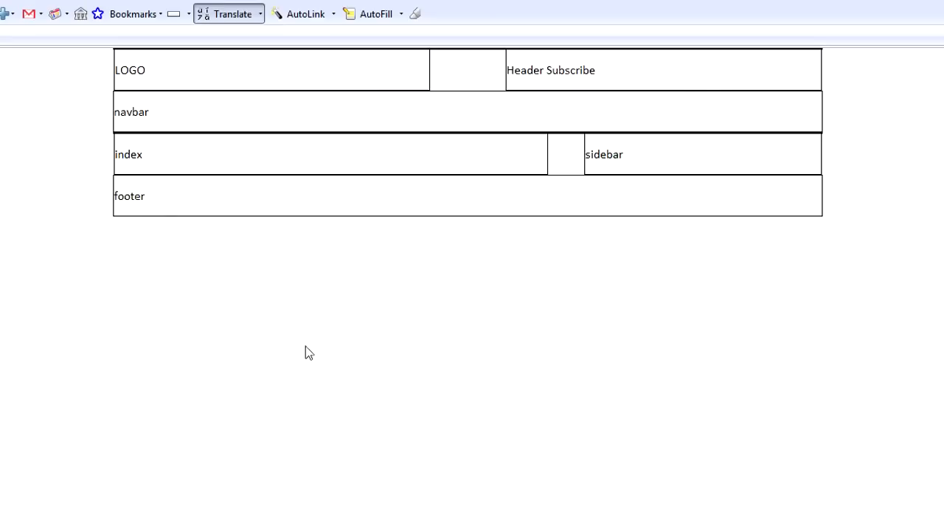
mouse_move(301, 354)
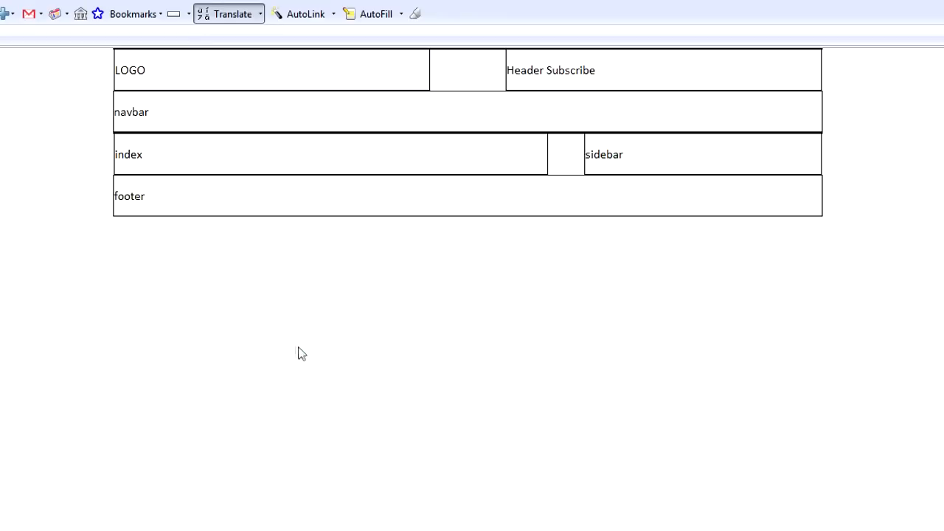
mouse_move(172, 369)
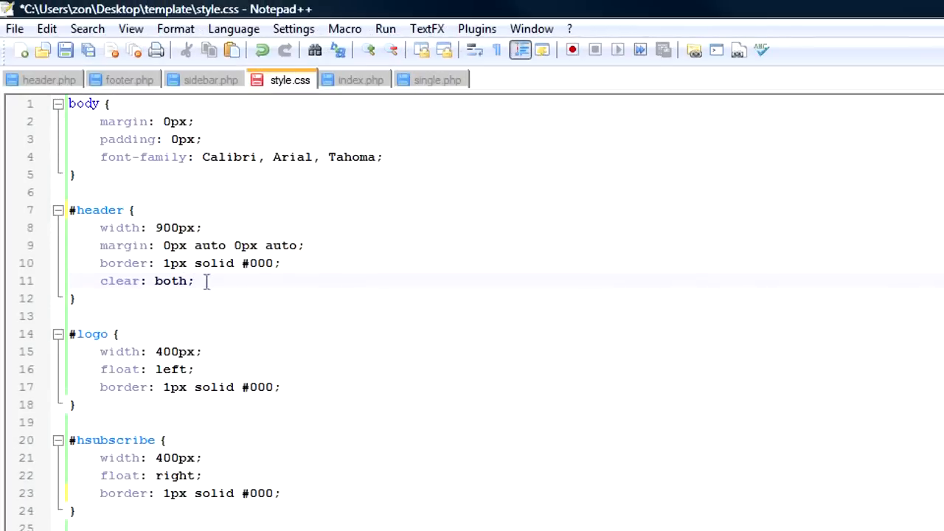
mouse_move(248, 280)
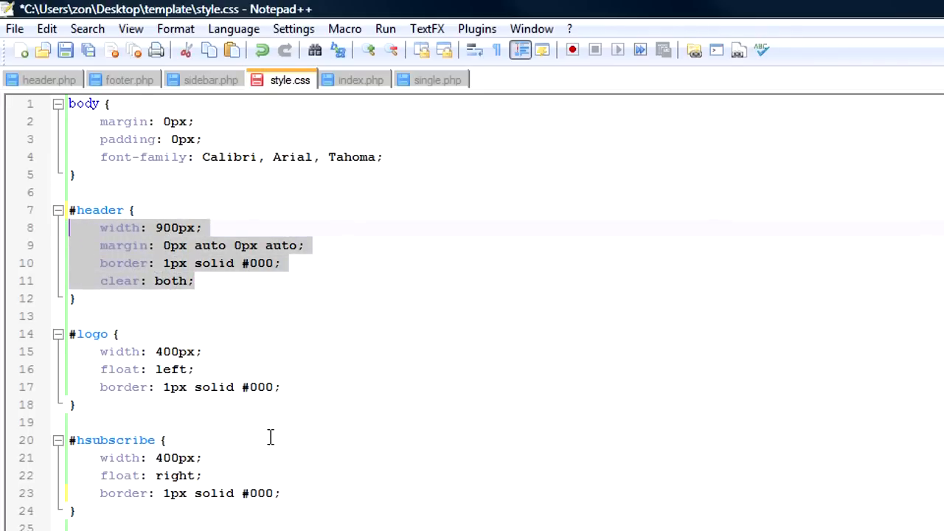
scroll("down", 3)
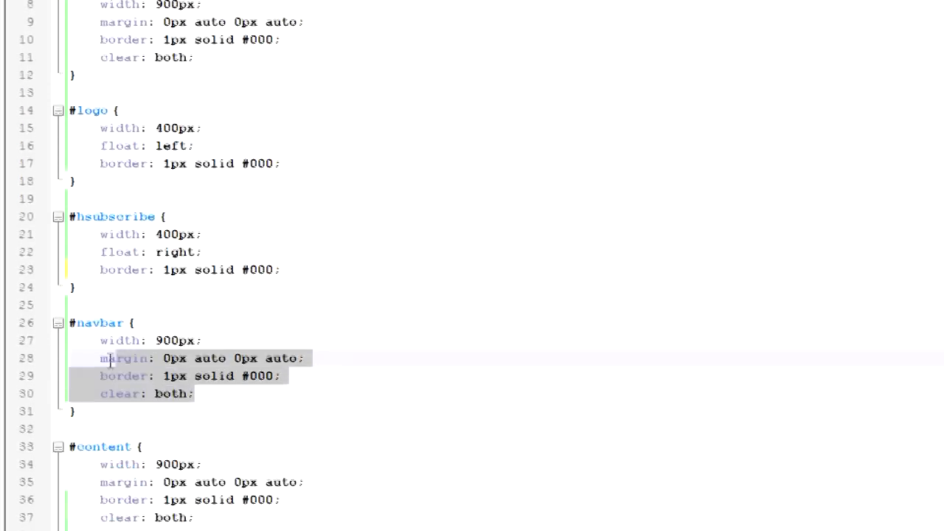
scroll("down", 3)
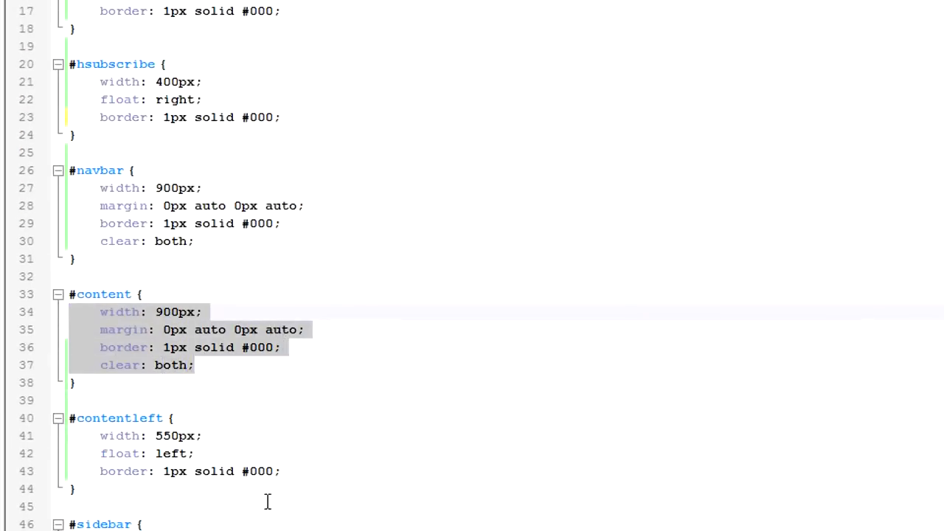
scroll("down", 3)
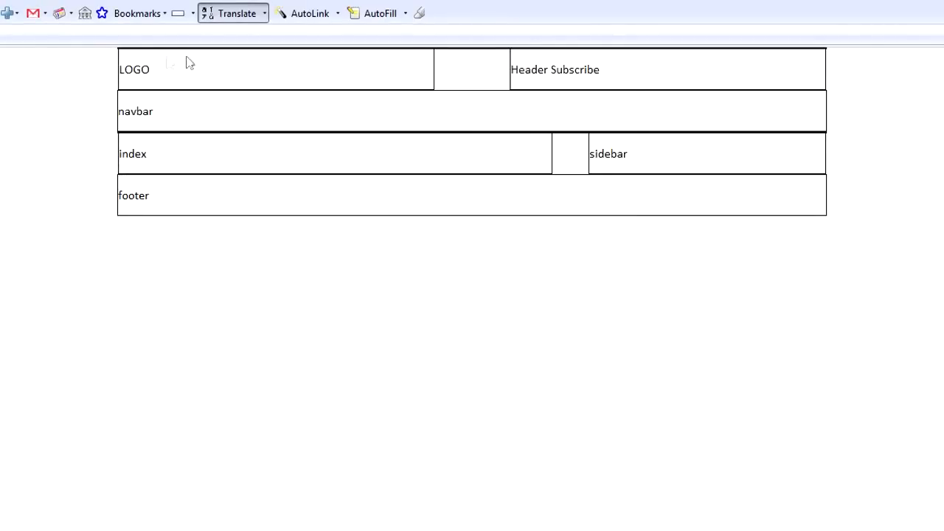
mouse_move(301, 115)
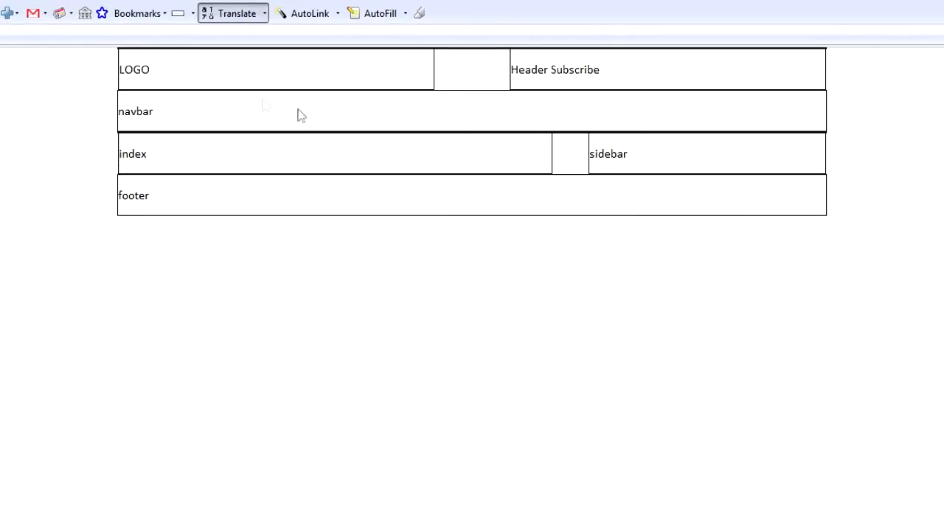
mouse_move(230, 117)
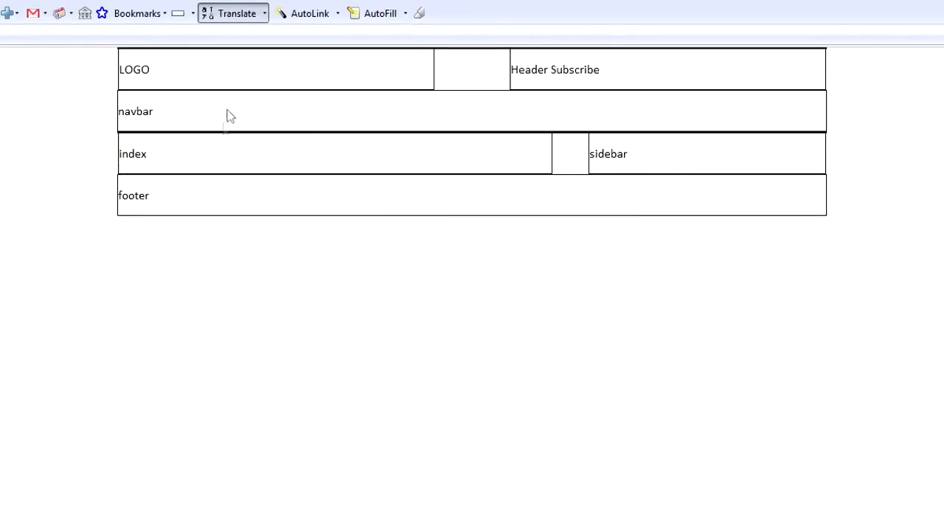
mouse_move(587, 87)
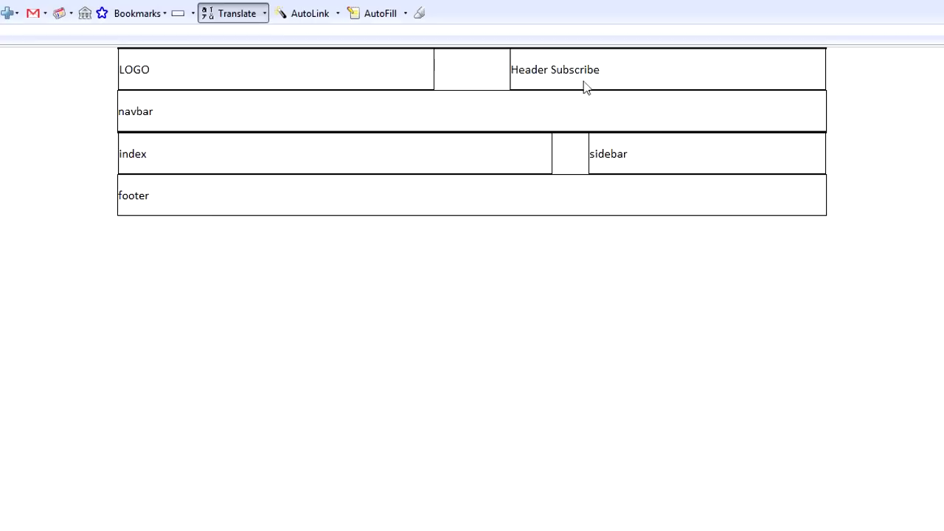
mouse_move(632, 115)
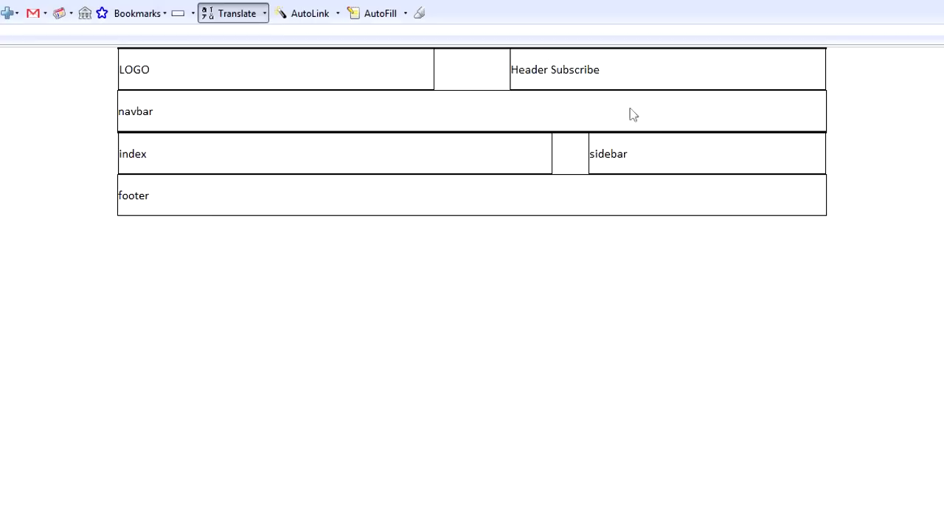
mouse_move(551, 200)
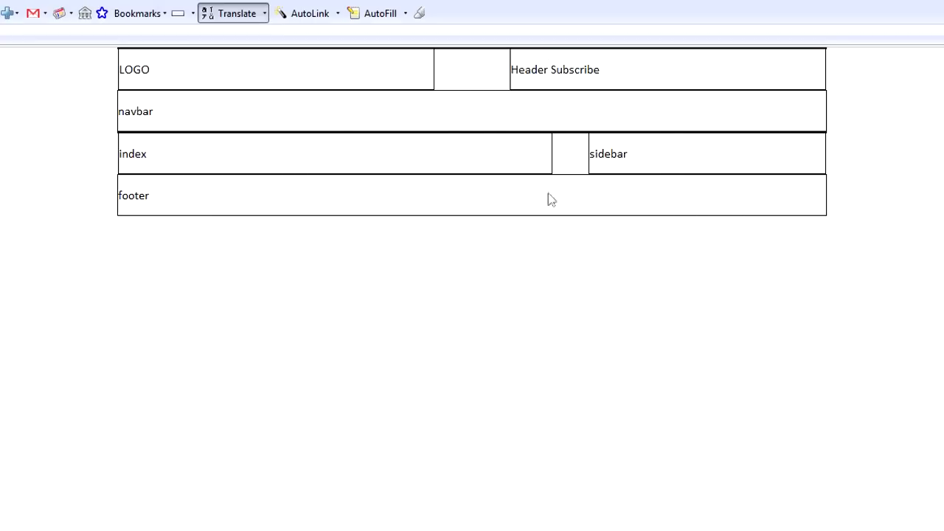
mouse_move(339, 118)
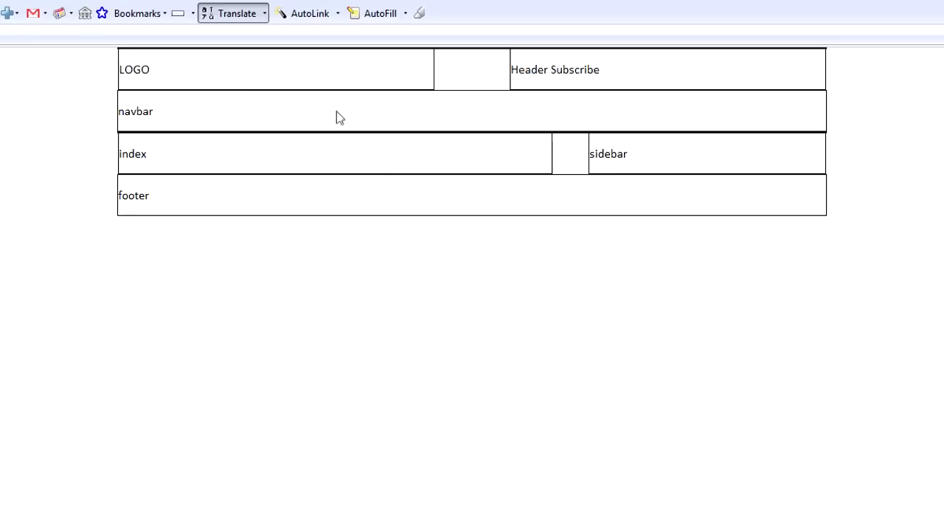
mouse_move(323, 295)
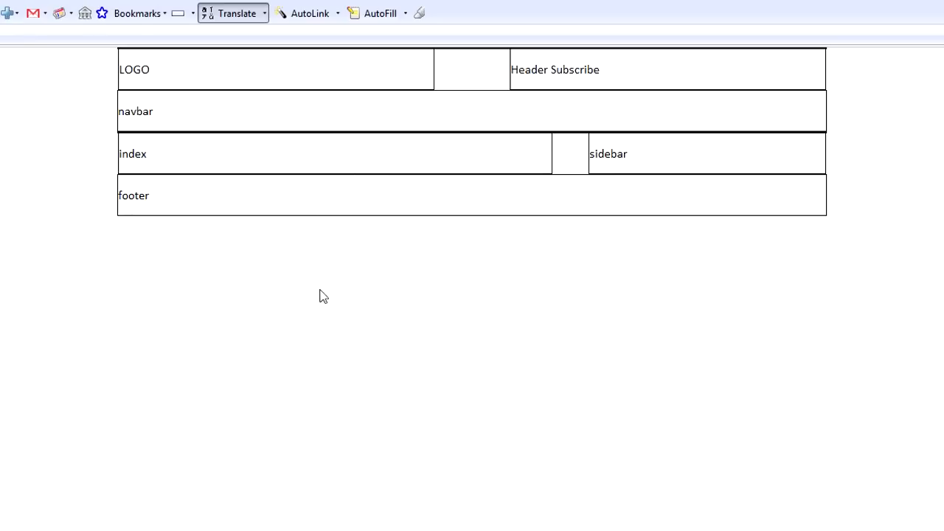
mouse_move(227, 84)
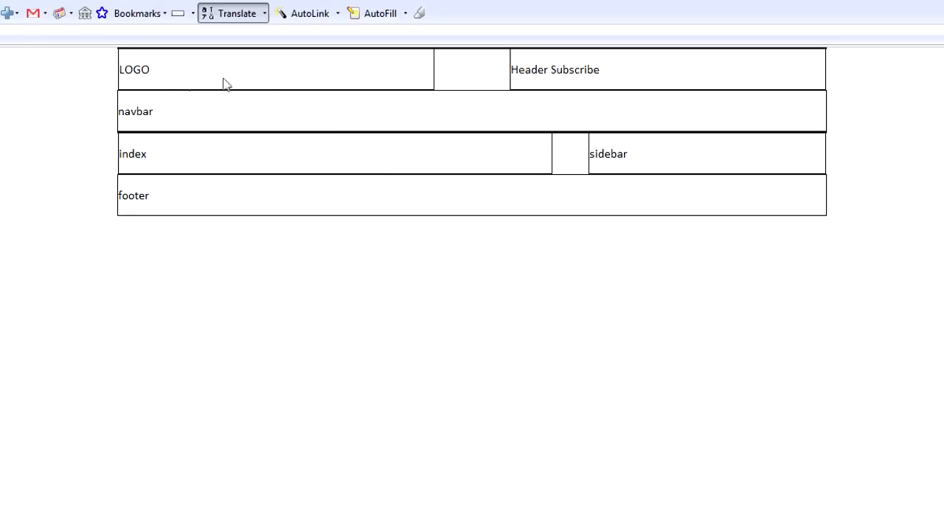
mouse_move(549, 197)
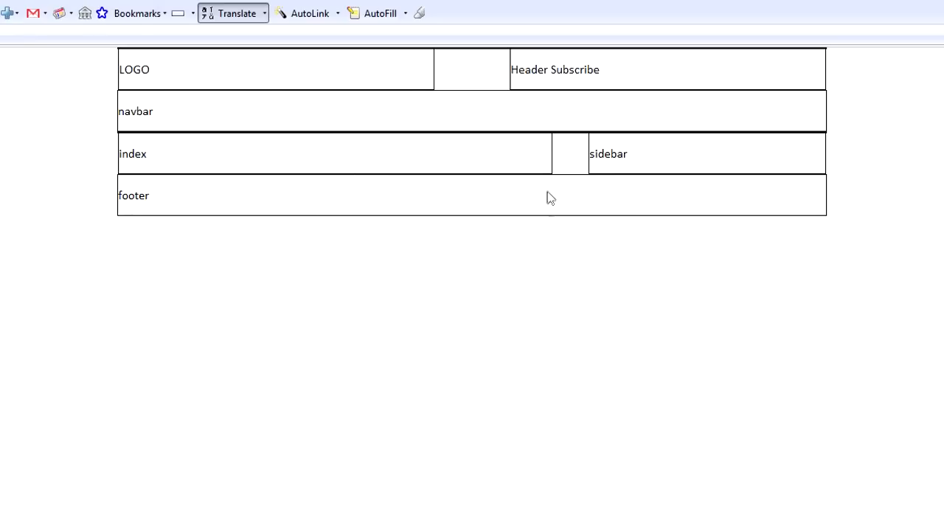
mouse_move(632, 237)
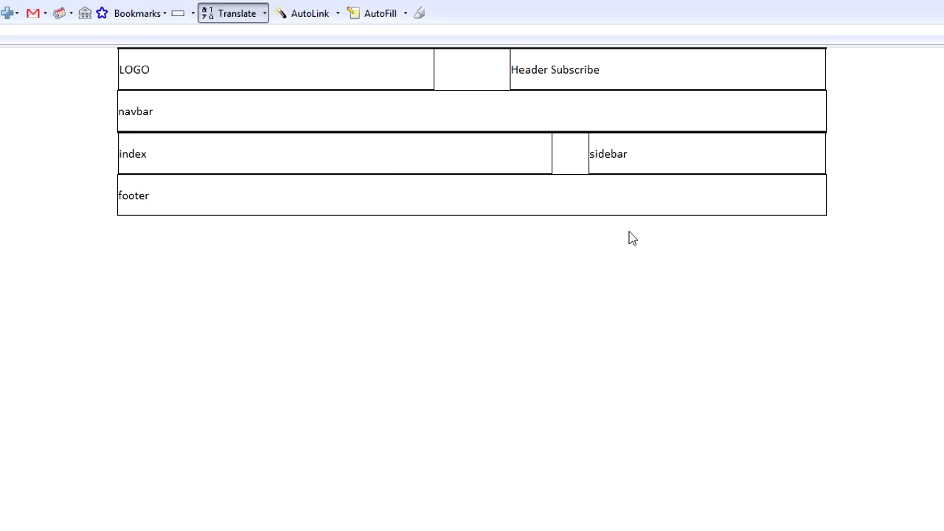
mouse_move(646, 114)
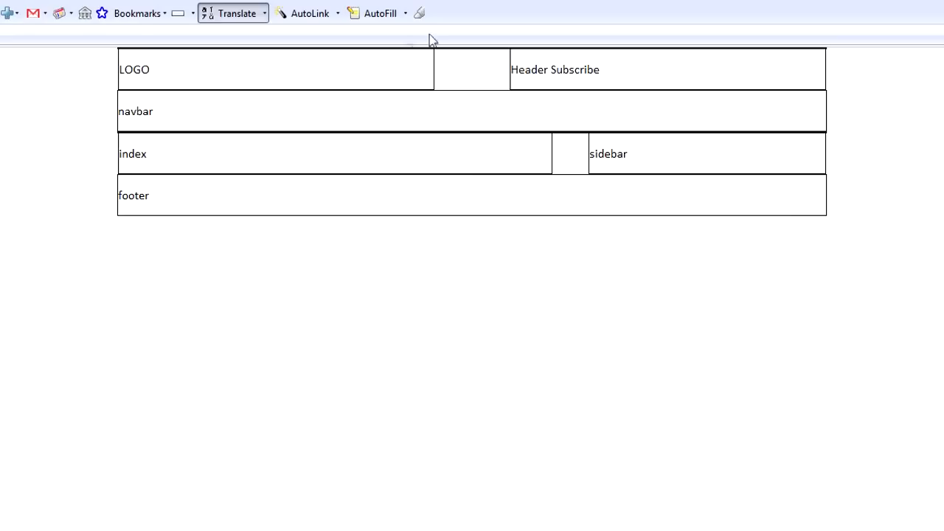
mouse_move(399, 230)
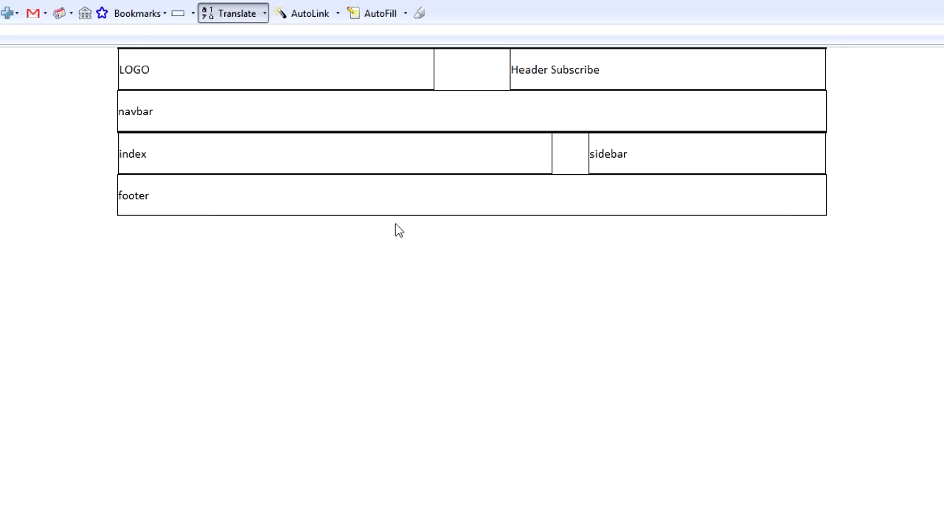
mouse_move(407, 217)
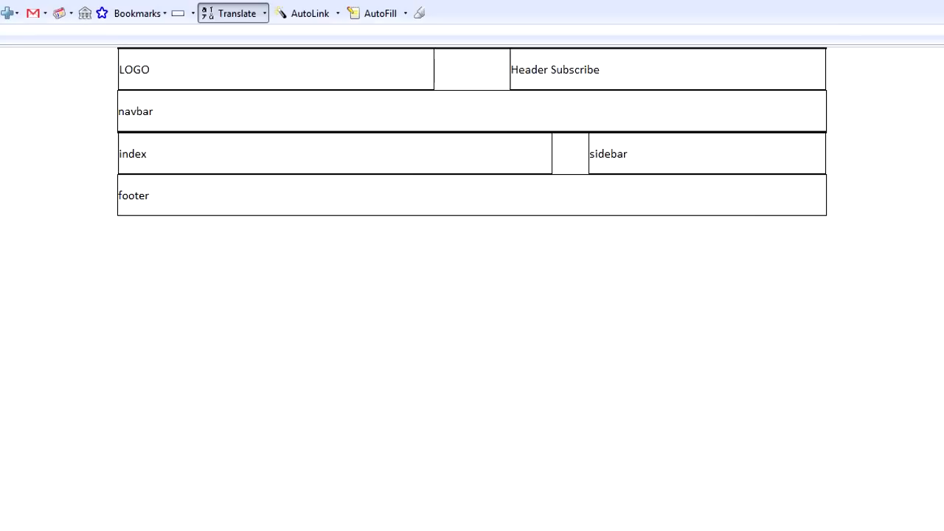
mouse_move(735, 283)
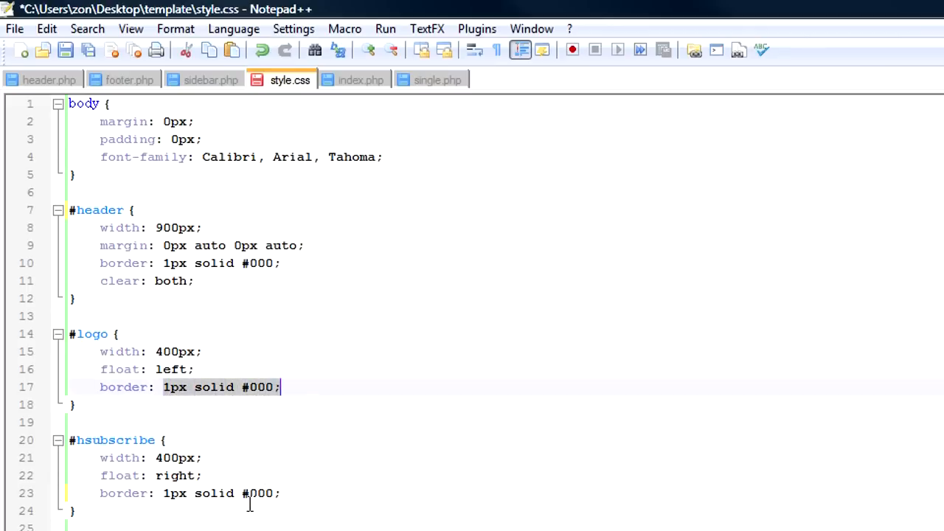
mouse_move(106, 440)
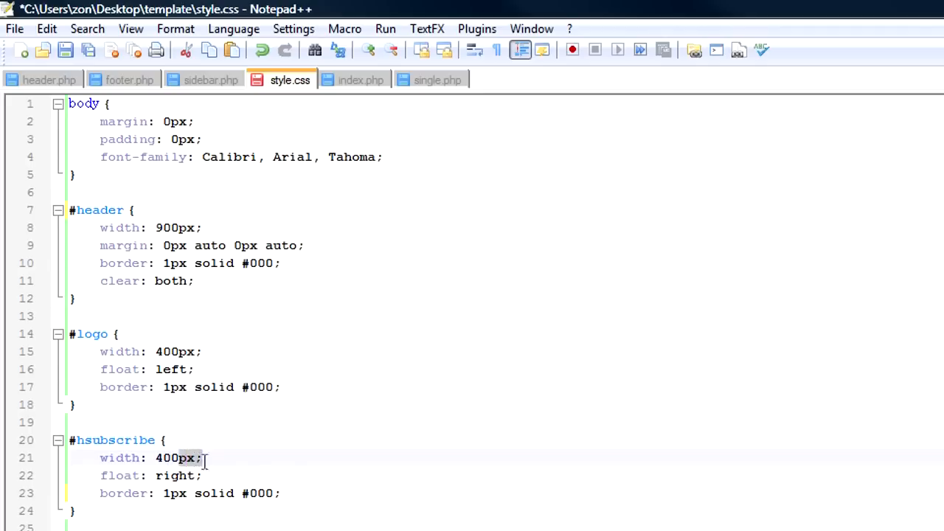
double_click(120, 475)
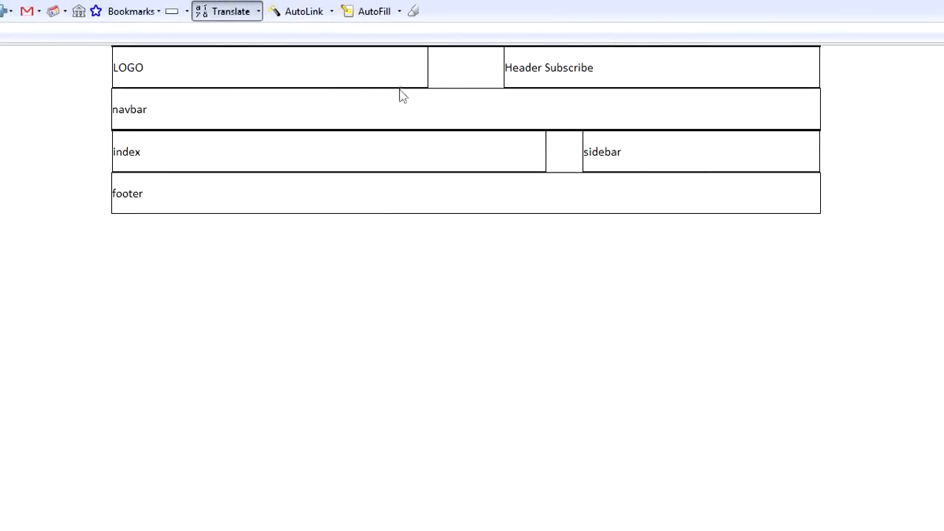
mouse_move(431, 77)
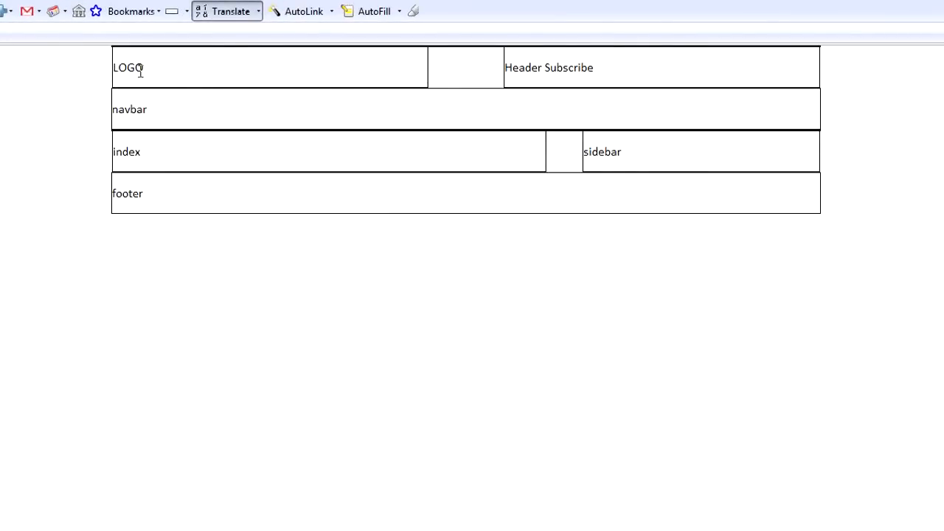
mouse_move(632, 75)
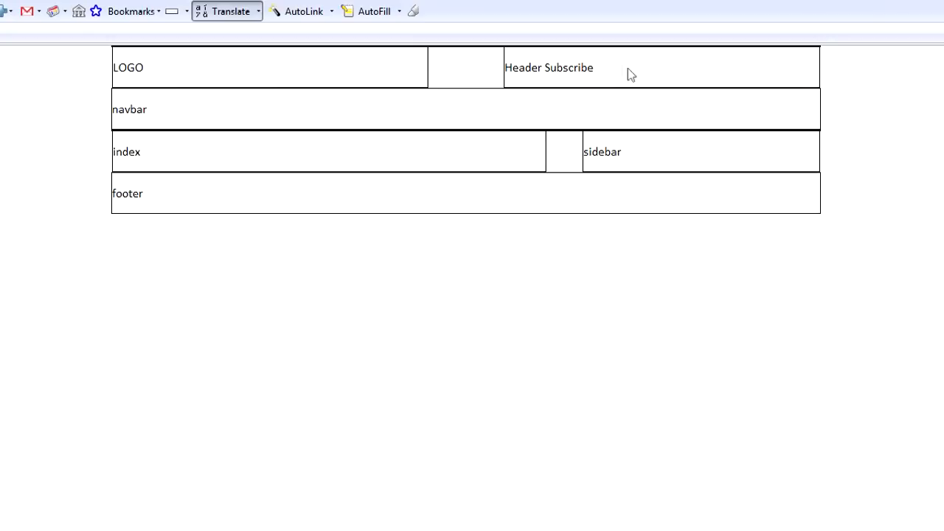
mouse_move(612, 76)
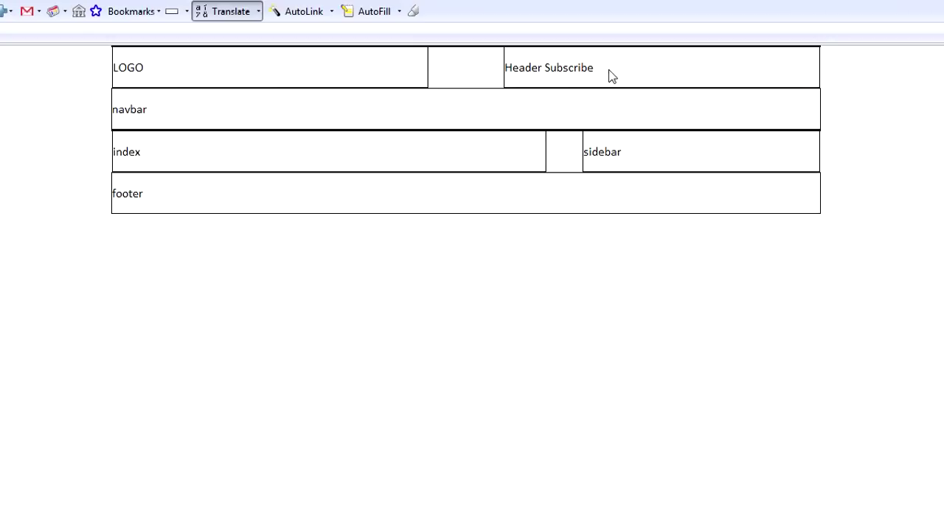
mouse_move(808, 77)
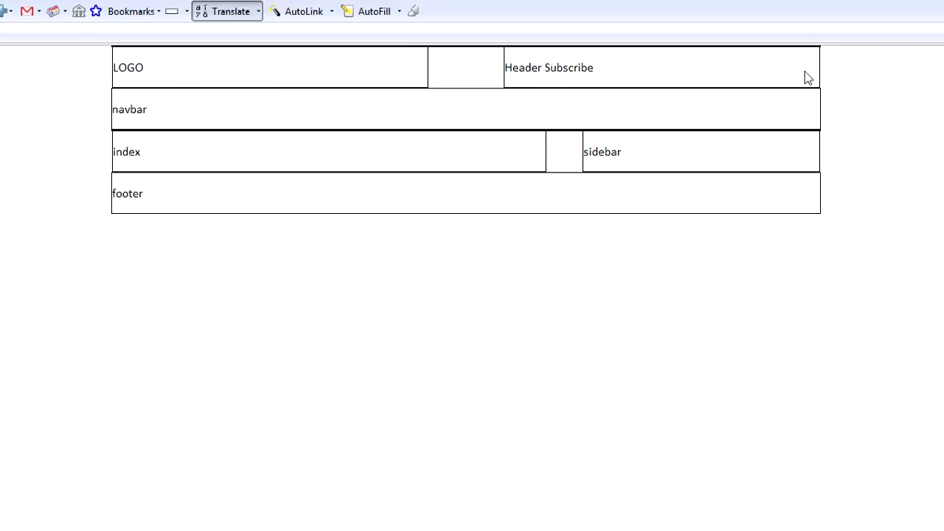
mouse_move(803, 77)
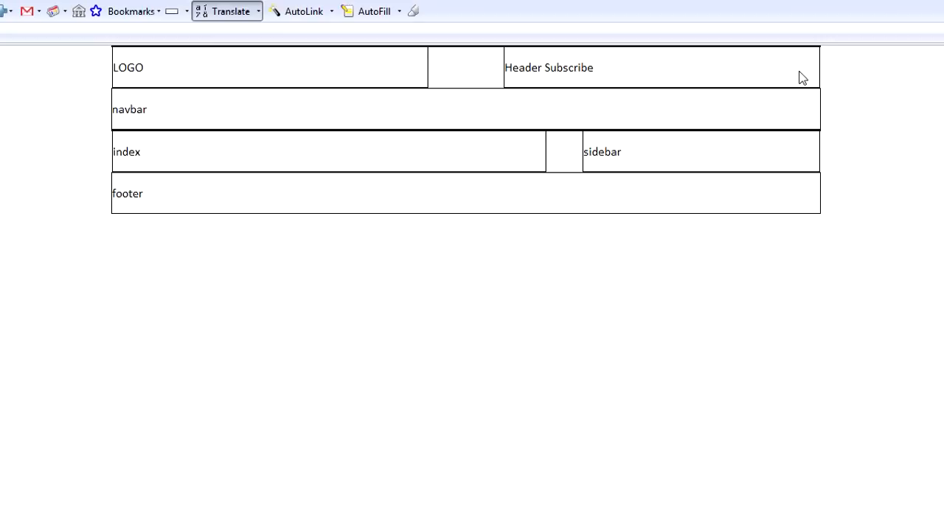
mouse_move(693, 80)
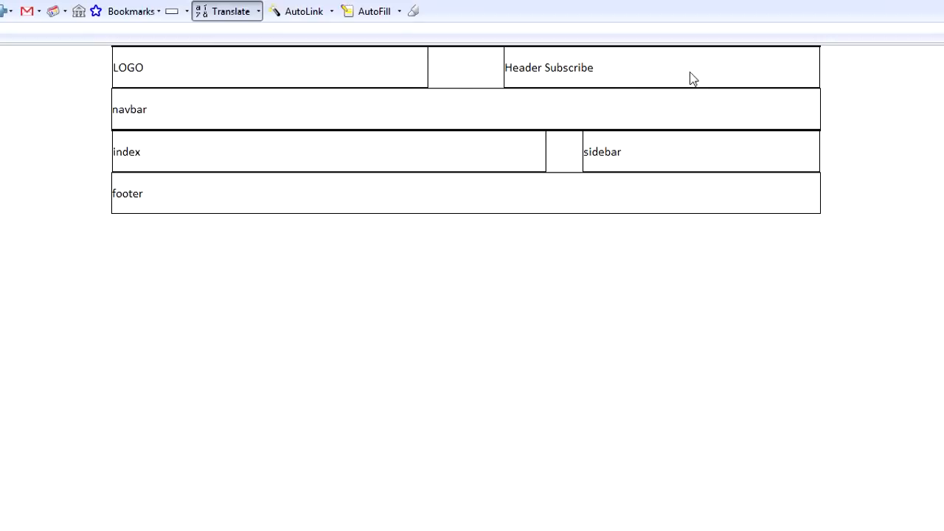
mouse_move(558, 99)
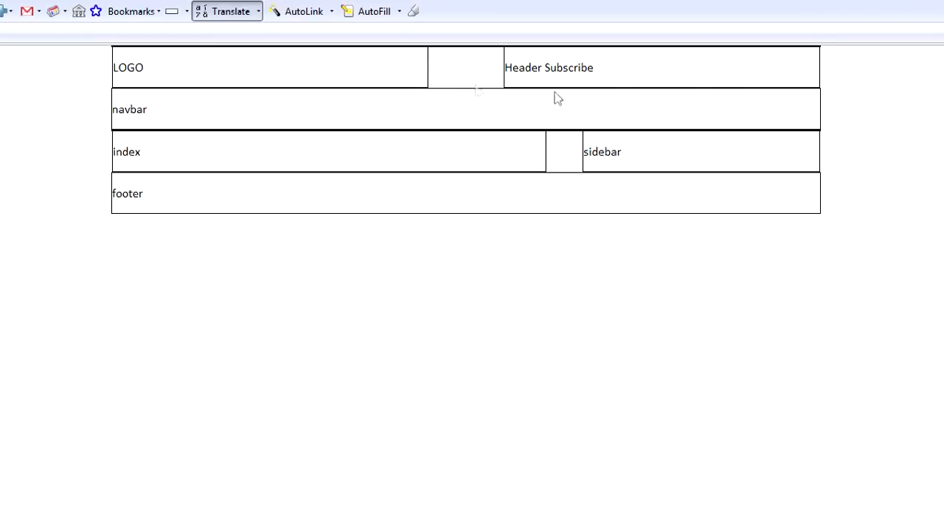
mouse_move(494, 123)
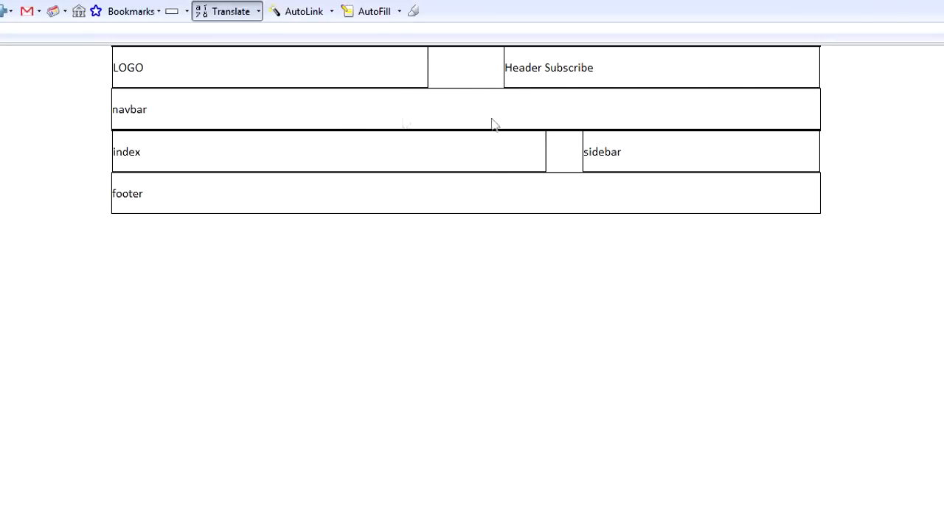
mouse_move(509, 68)
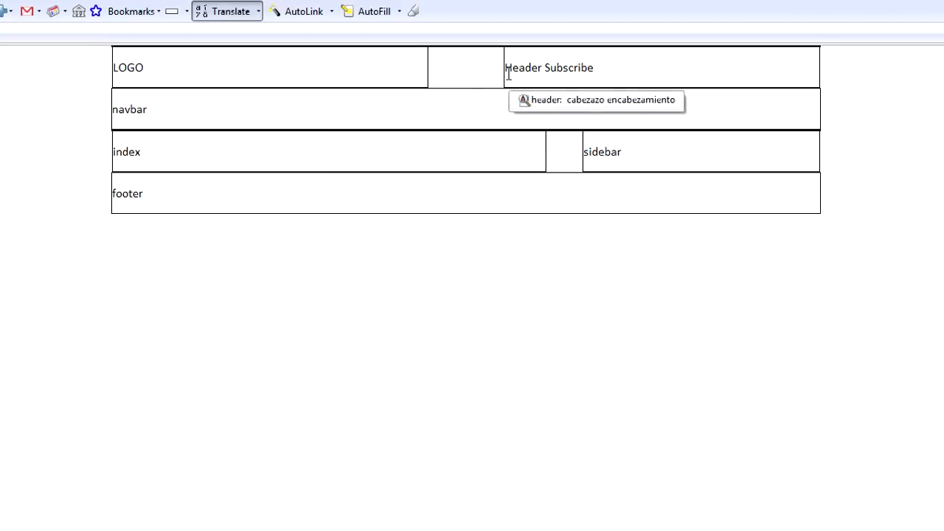
mouse_move(564, 65)
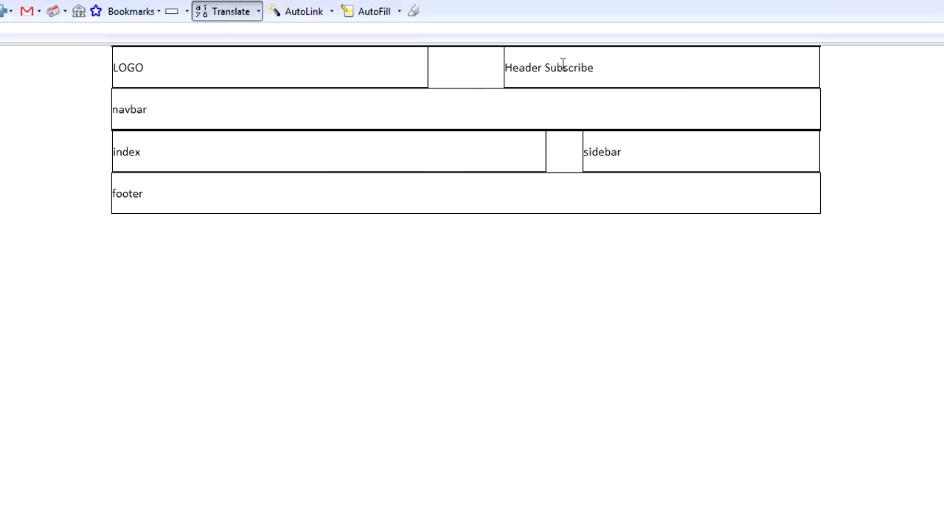
mouse_move(505, 58)
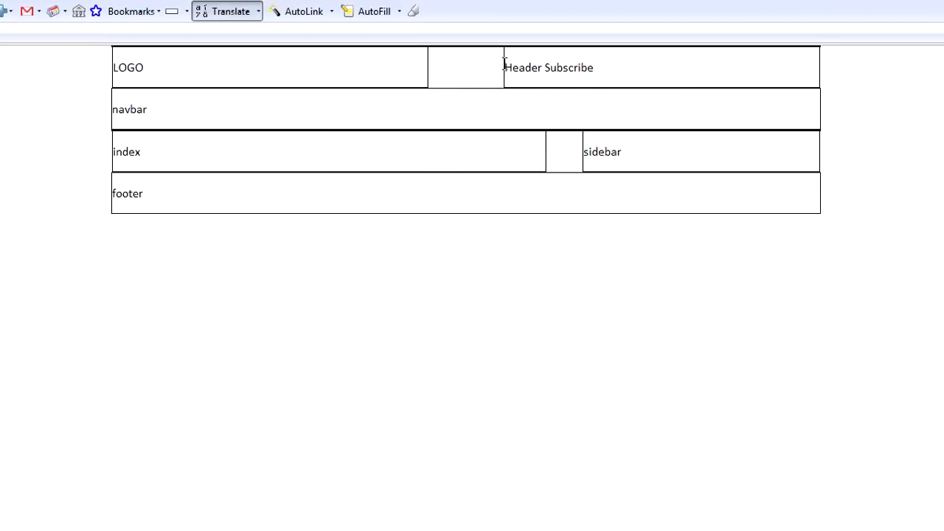
mouse_move(578, 77)
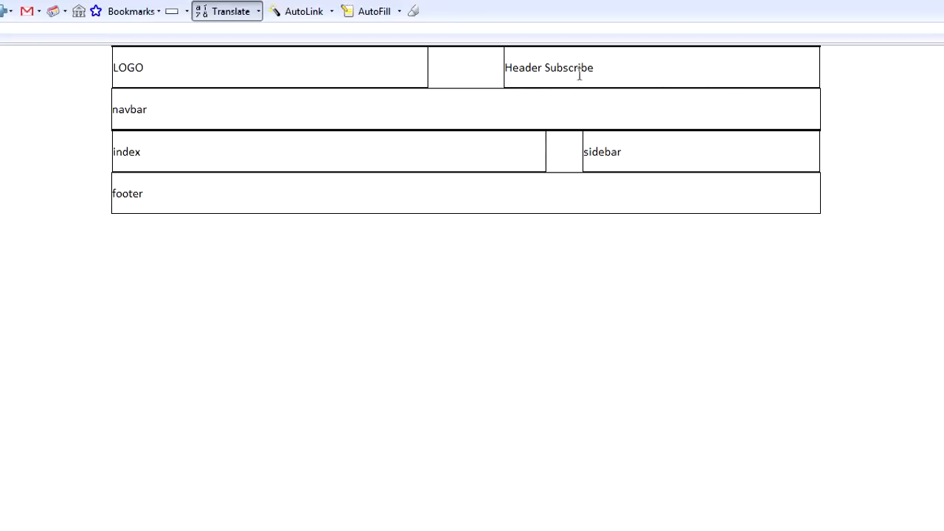
mouse_move(425, 78)
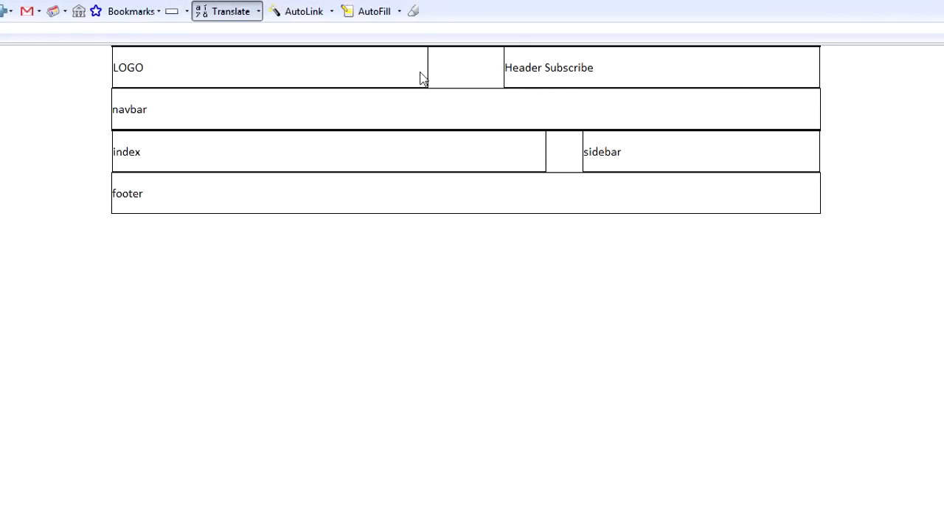
mouse_move(435, 67)
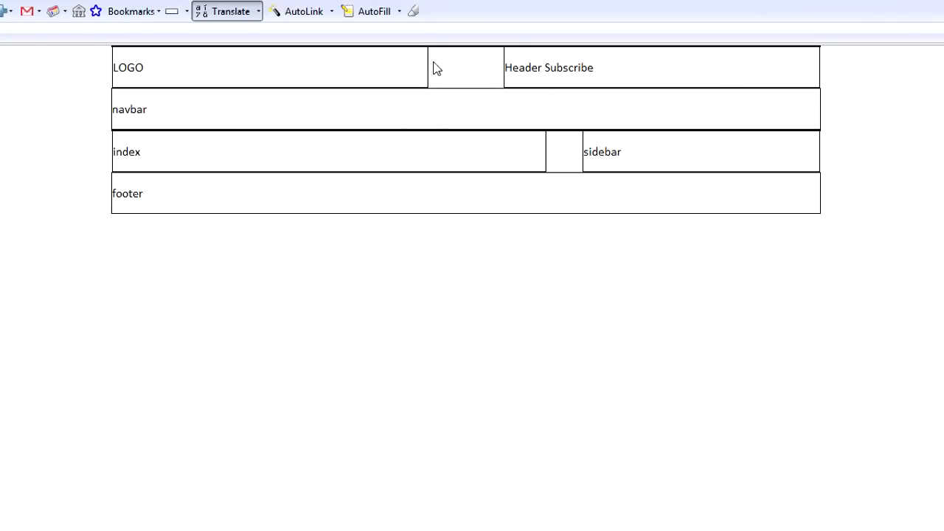
mouse_move(431, 71)
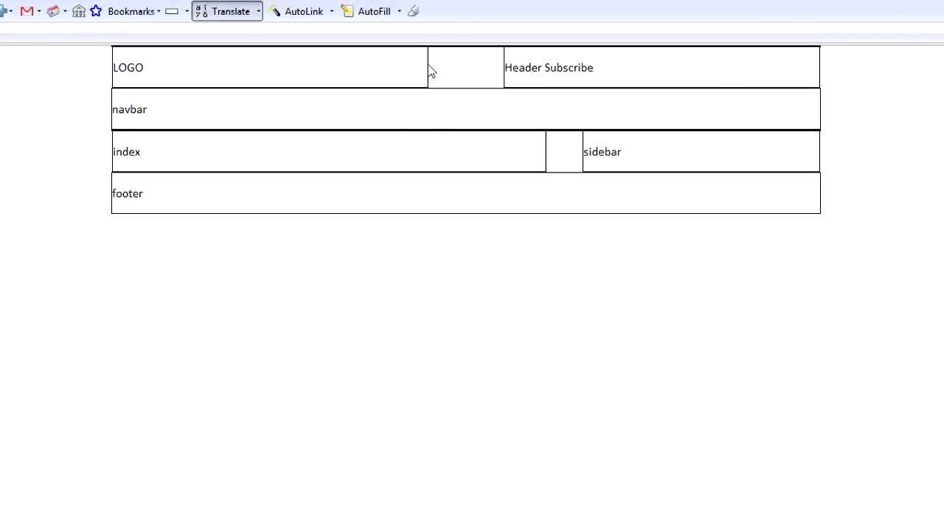
mouse_move(779, 71)
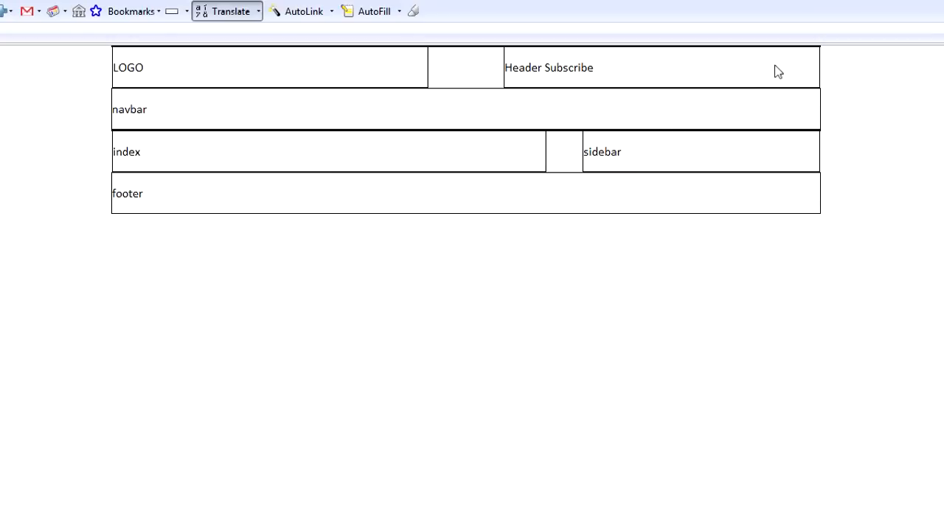
mouse_move(454, 82)
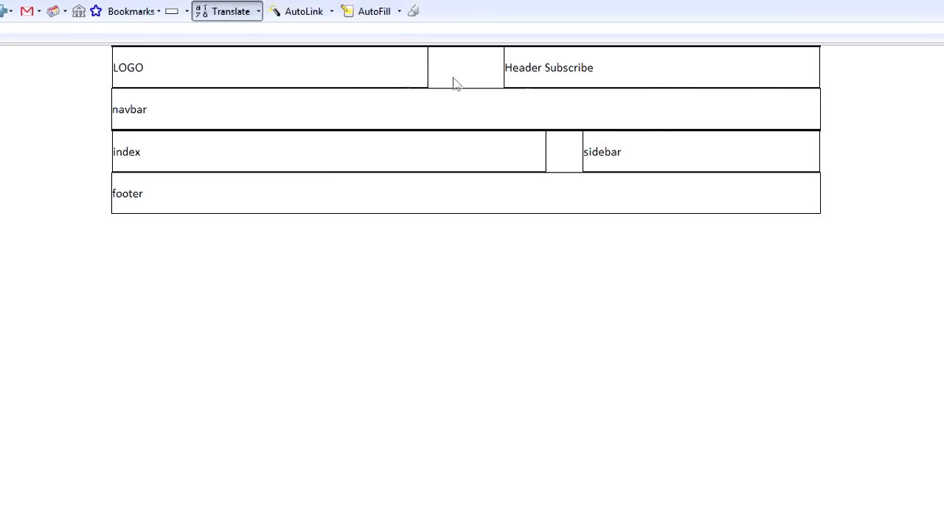
mouse_move(310, 62)
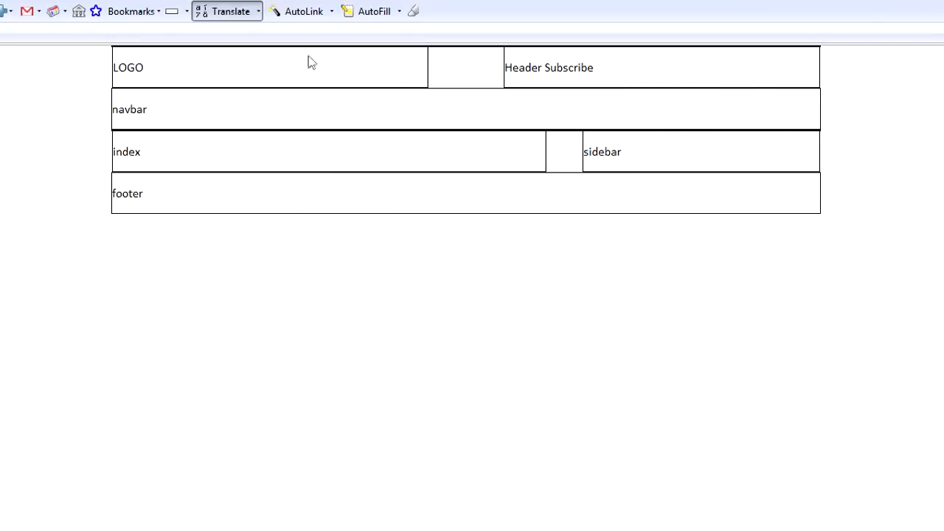
mouse_move(693, 77)
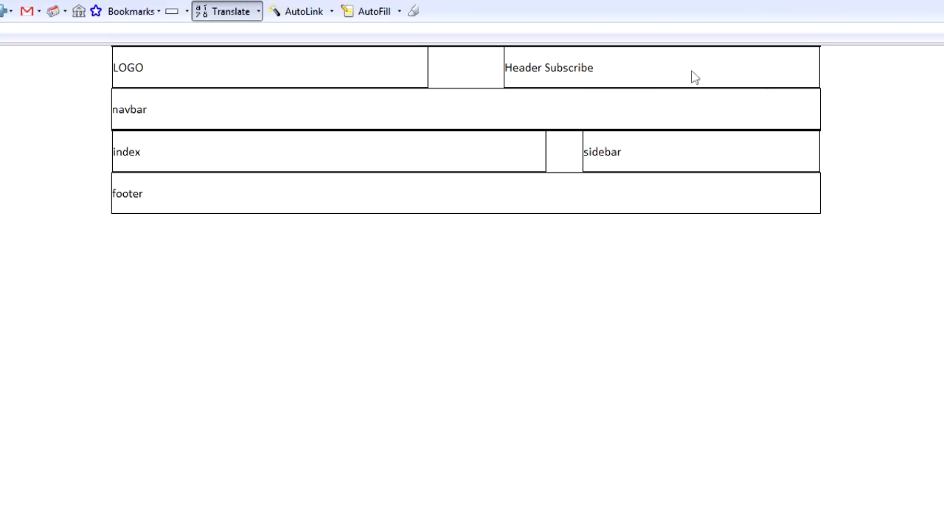
mouse_move(413, 162)
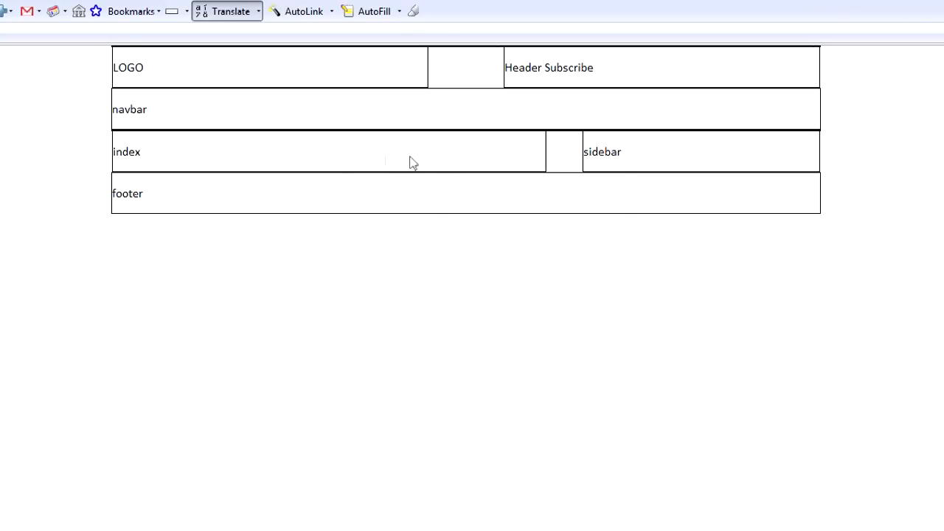
mouse_move(714, 155)
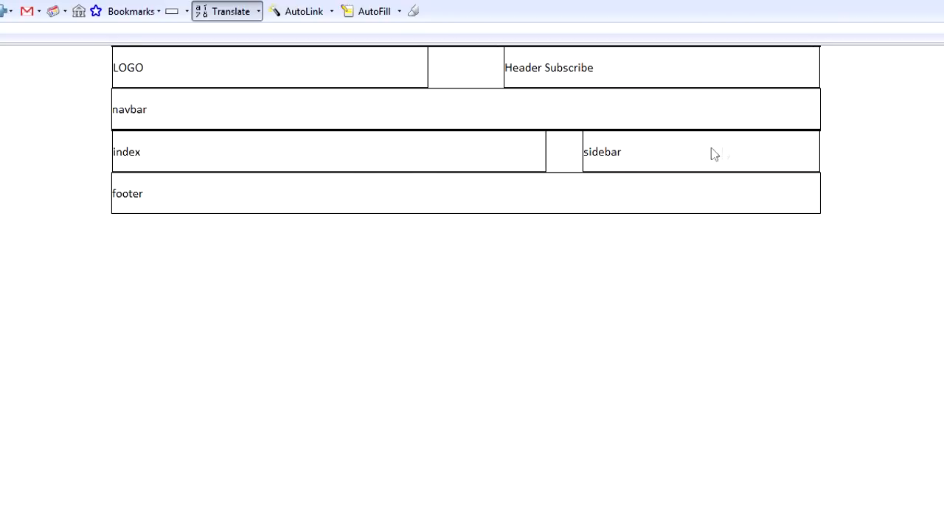
mouse_move(431, 199)
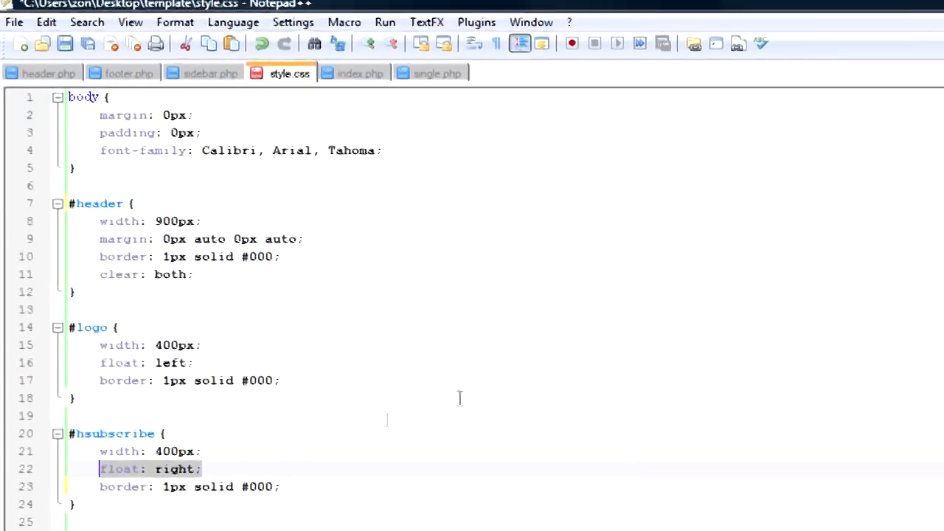
Scroll to the #contentleft and #sidebar rules and highlight the 550px contentleft width.
scroll("down", 3)
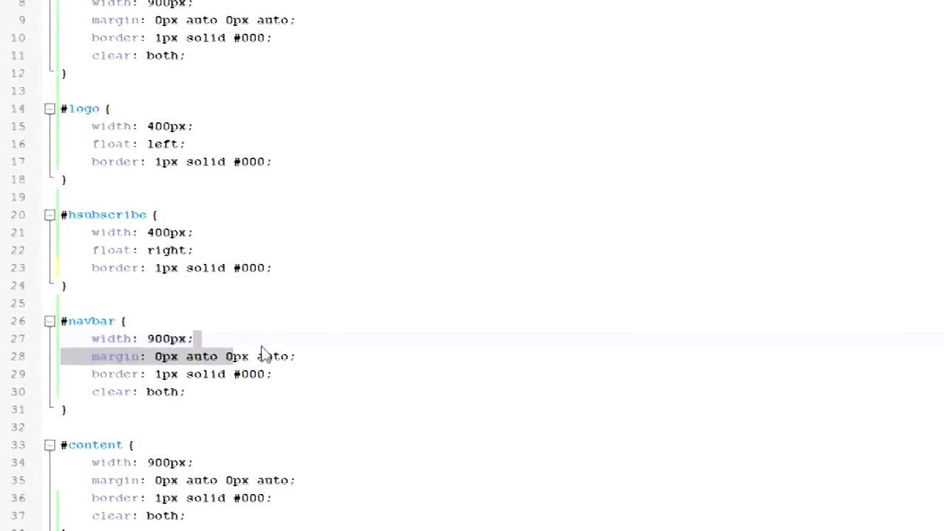
scroll("down", 3)
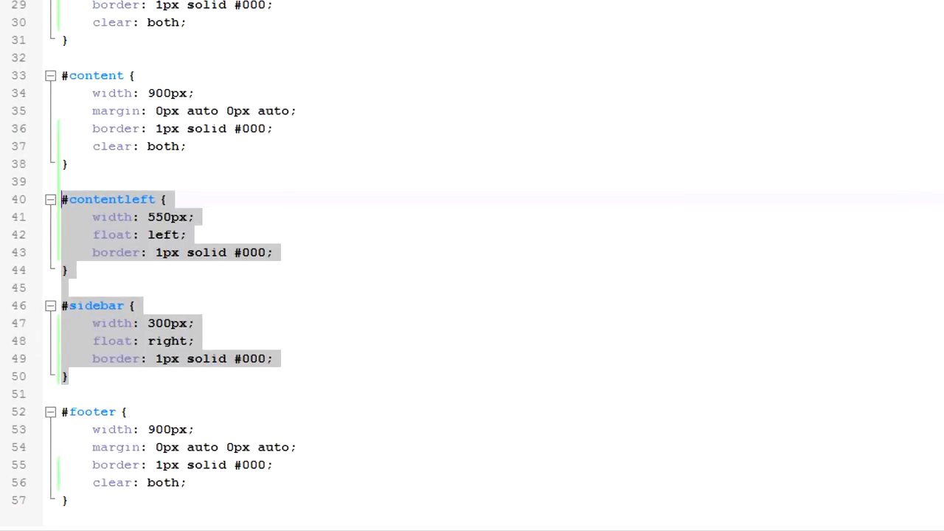
left_click(336, 276)
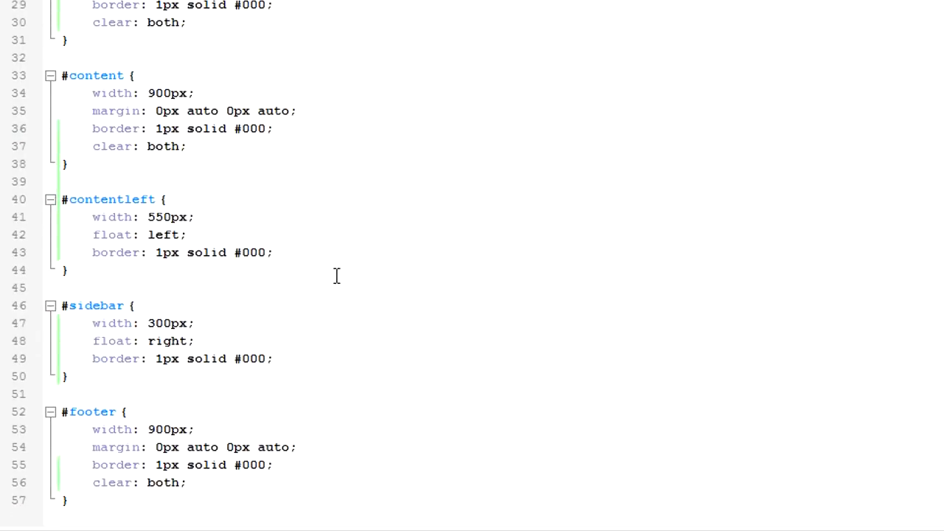
double_click(159, 216)
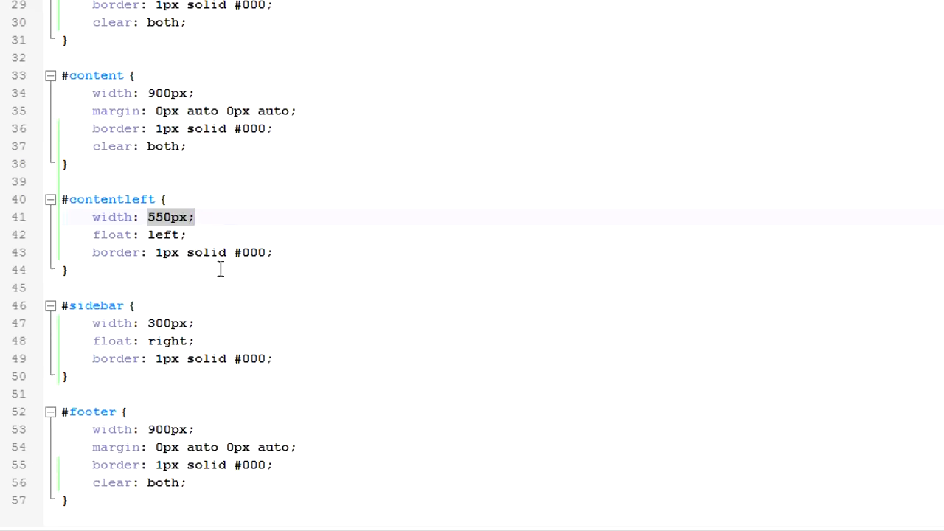
mouse_move(218, 319)
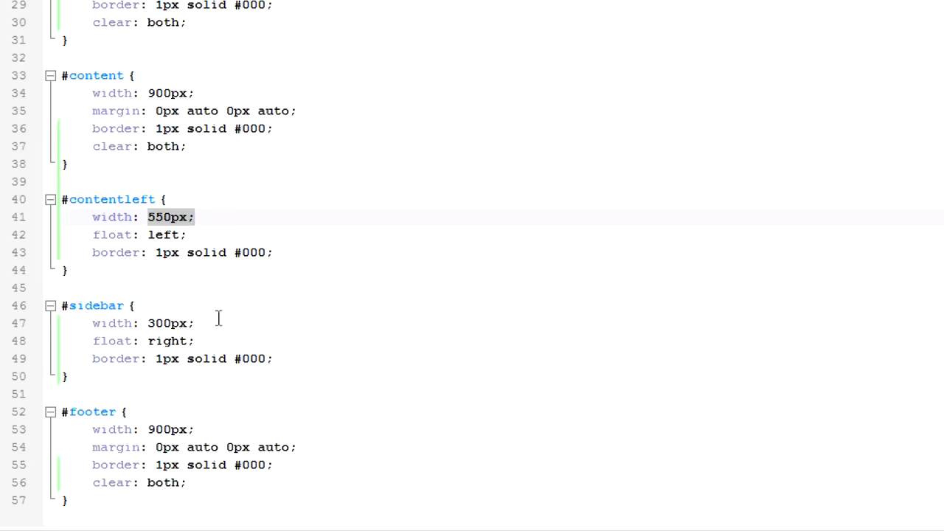
left_click(162, 323)
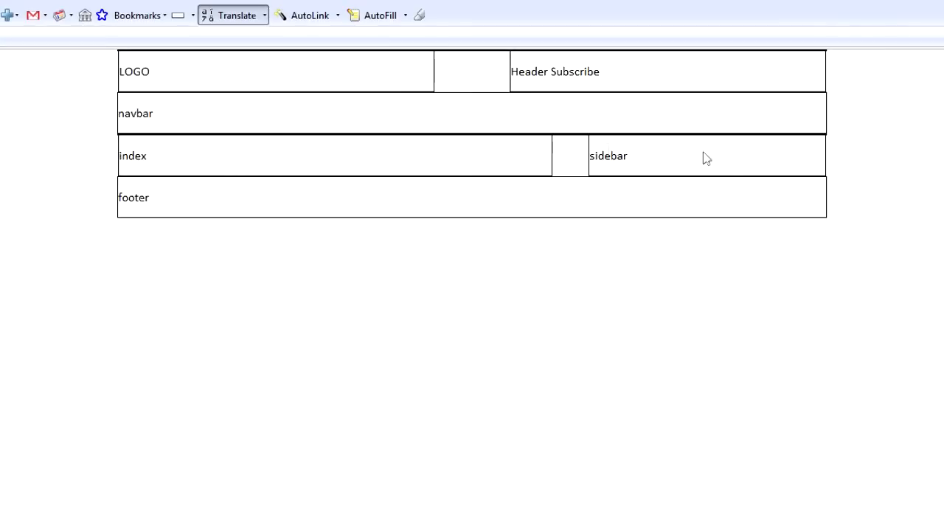
mouse_move(645, 343)
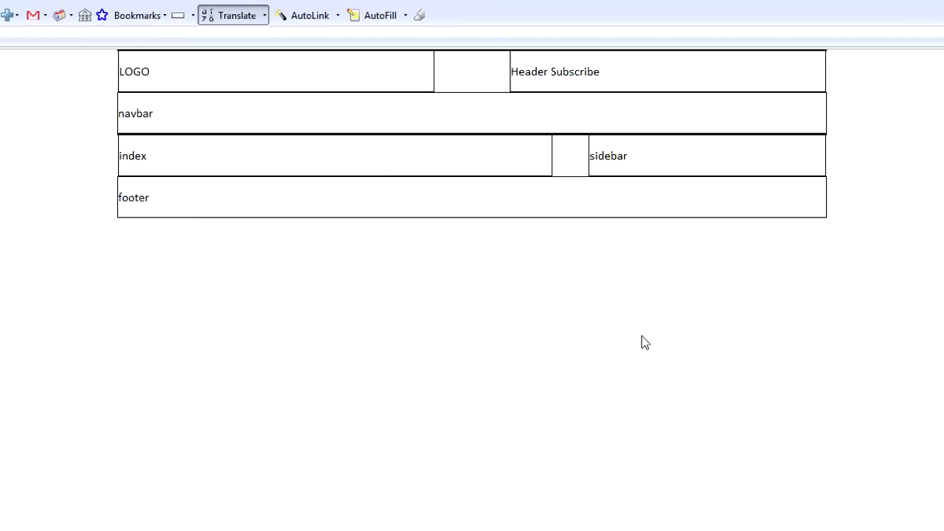
mouse_move(448, 144)
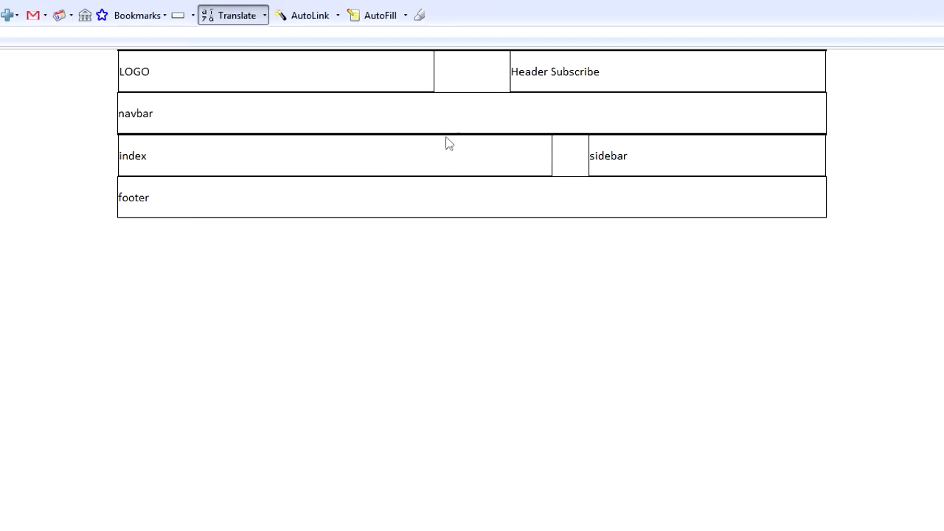
mouse_move(625, 124)
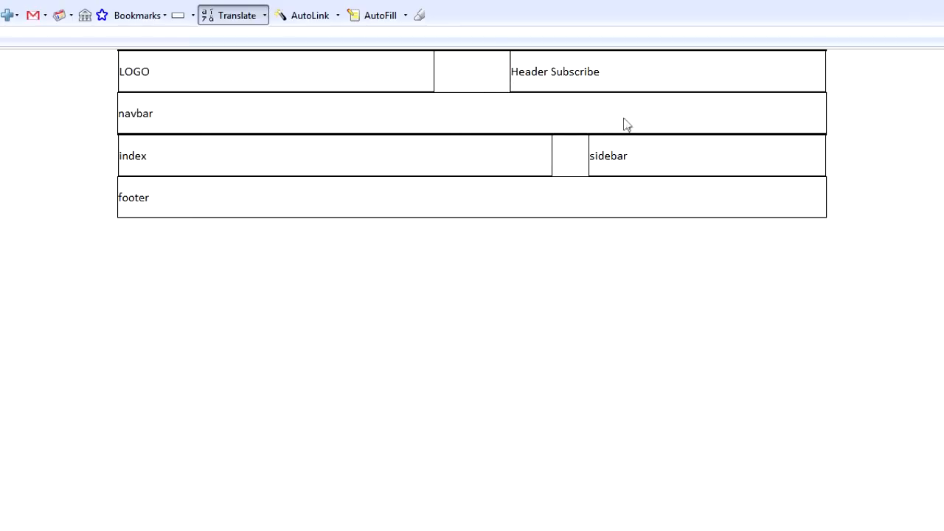
mouse_move(578, 339)
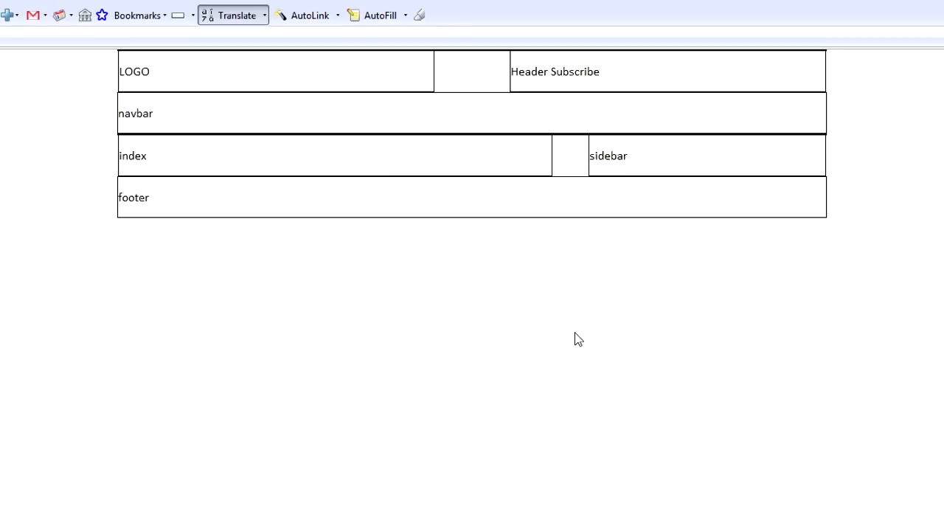
mouse_move(623, 171)
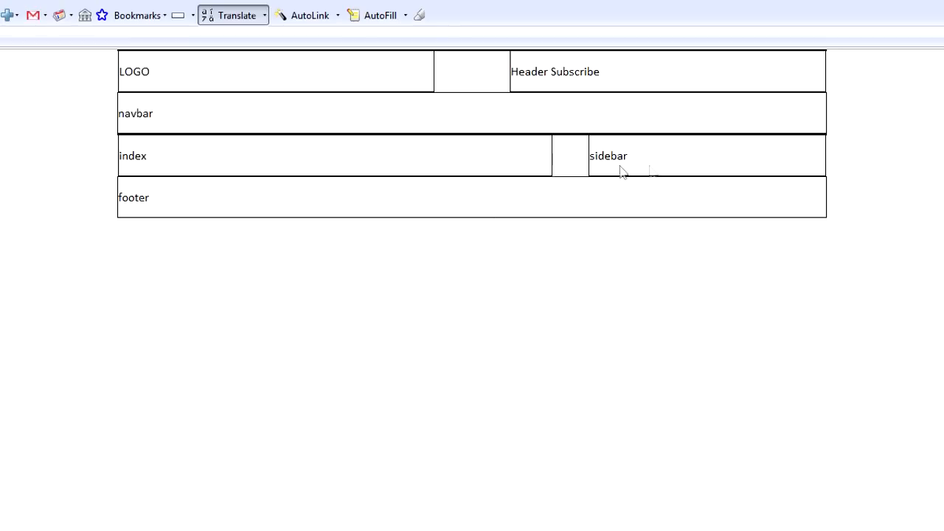
mouse_move(693, 372)
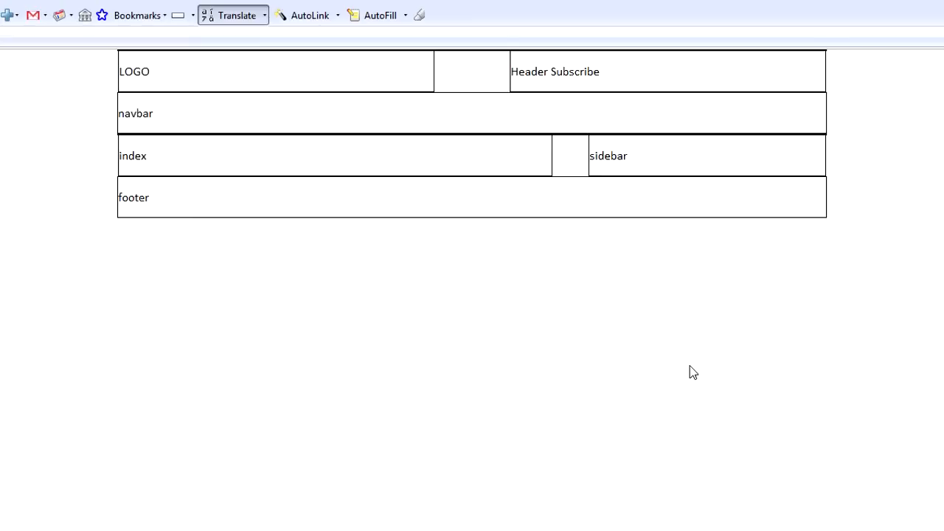
mouse_move(288, 127)
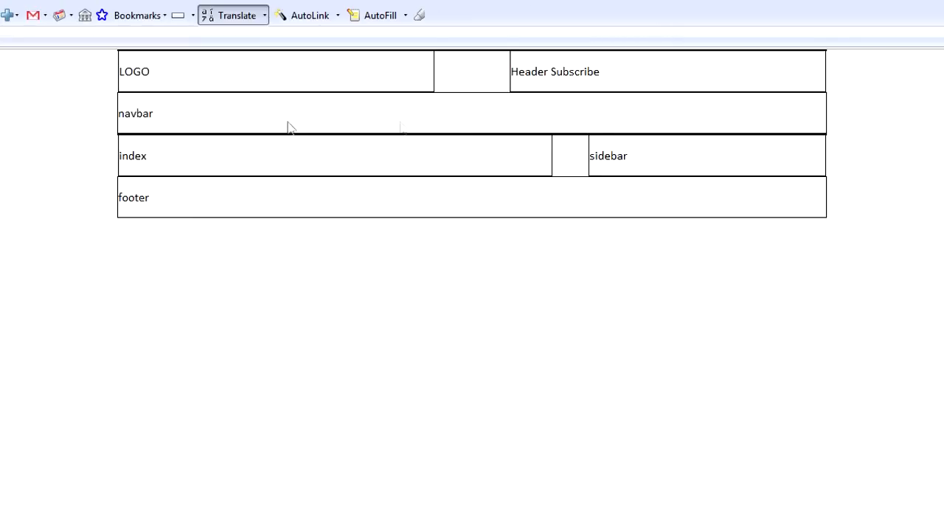
mouse_move(897, 276)
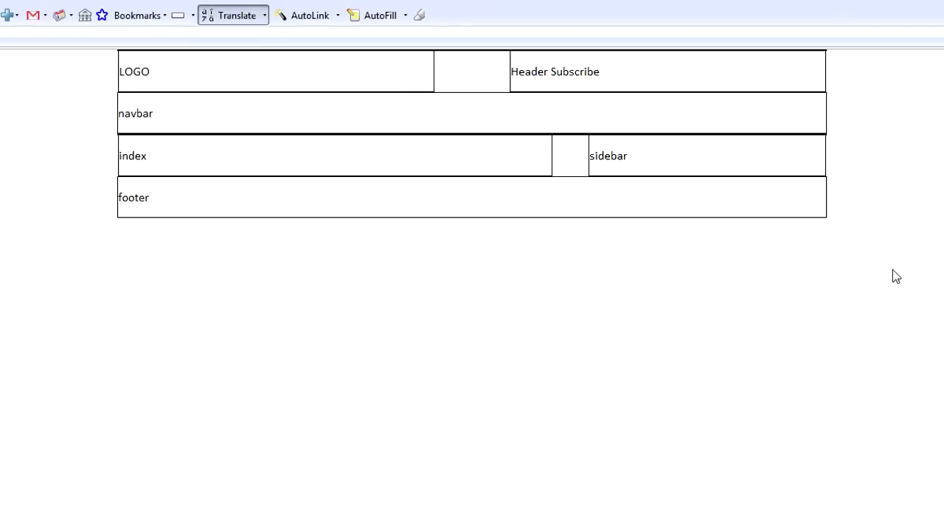
mouse_move(885, 276)
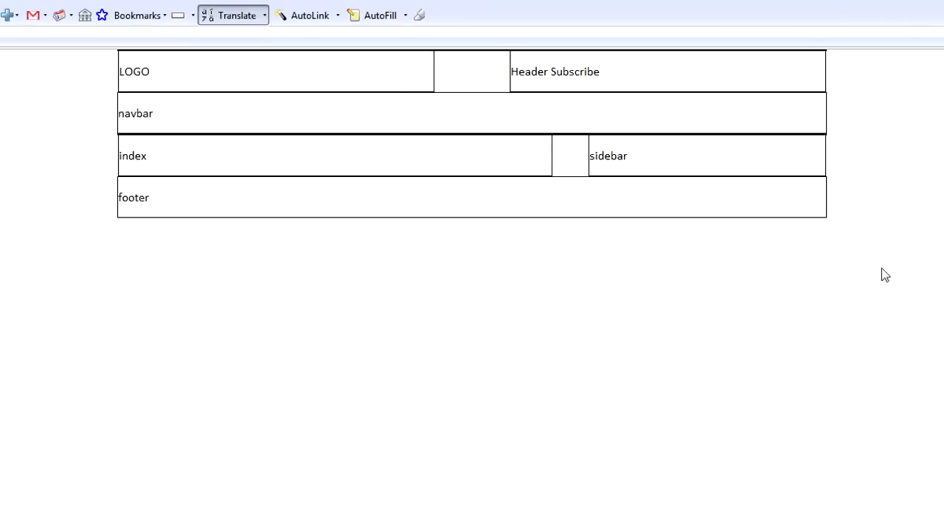